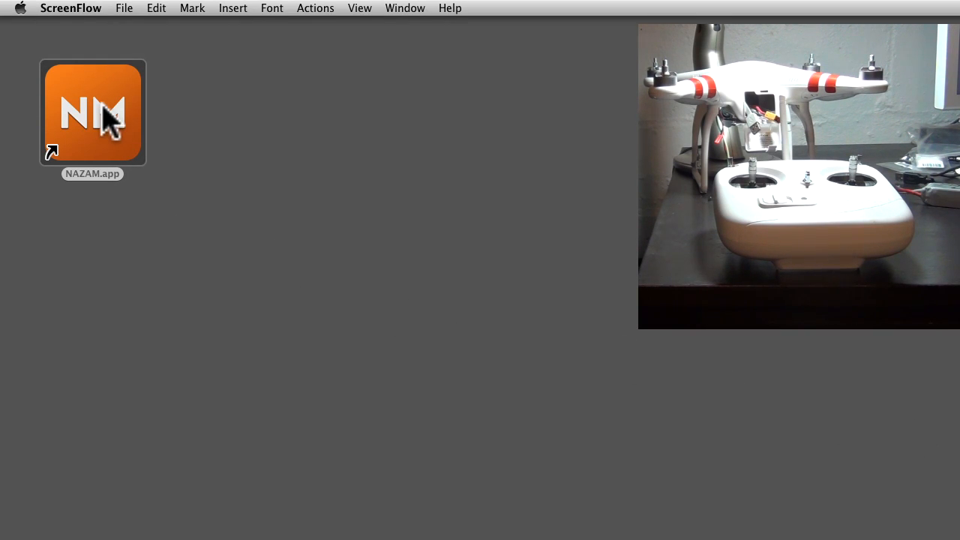
Launch NAZAM.app, mark the firmware announcement 'Don't show again' and close it
double_click(93, 113)
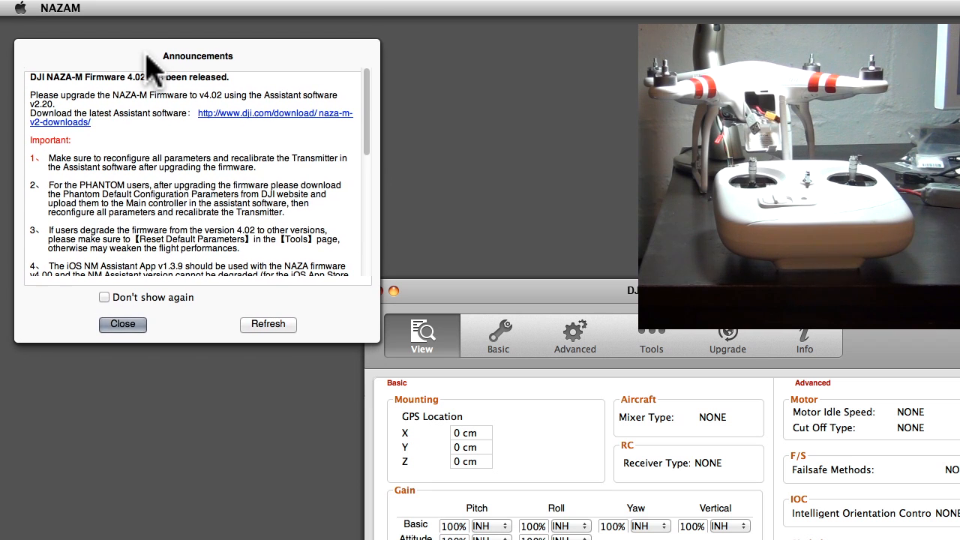
scroll("down", 3)
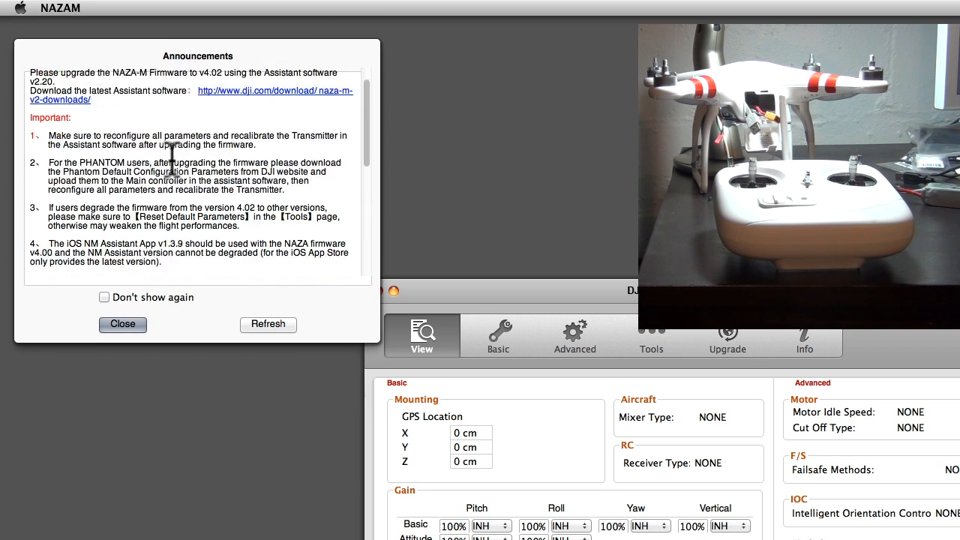
scroll("up", 3)
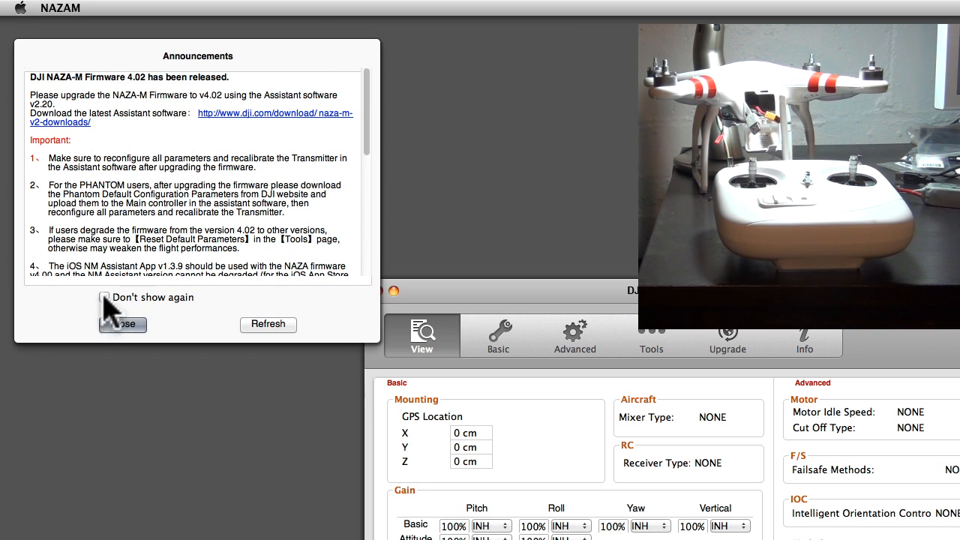
left_click(105, 296)
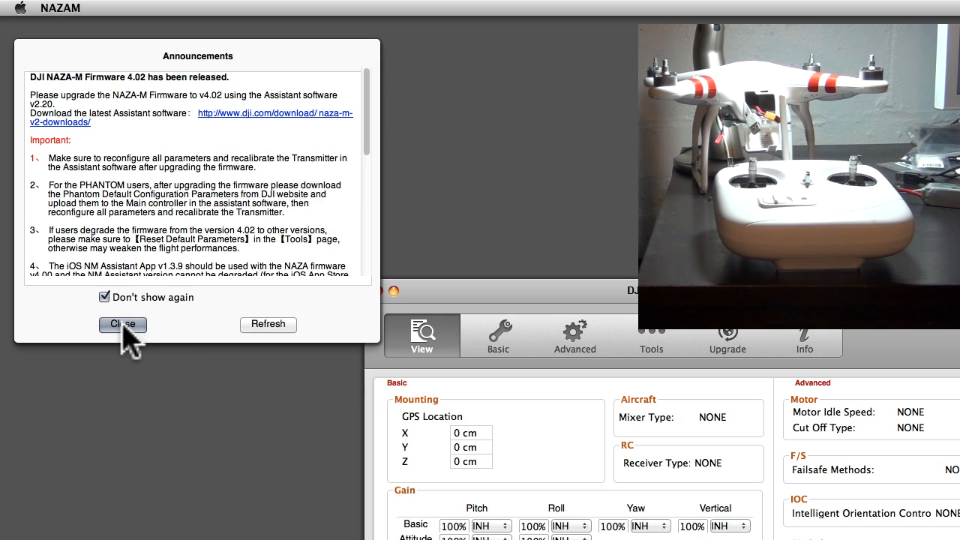
mouse_move(188, 311)
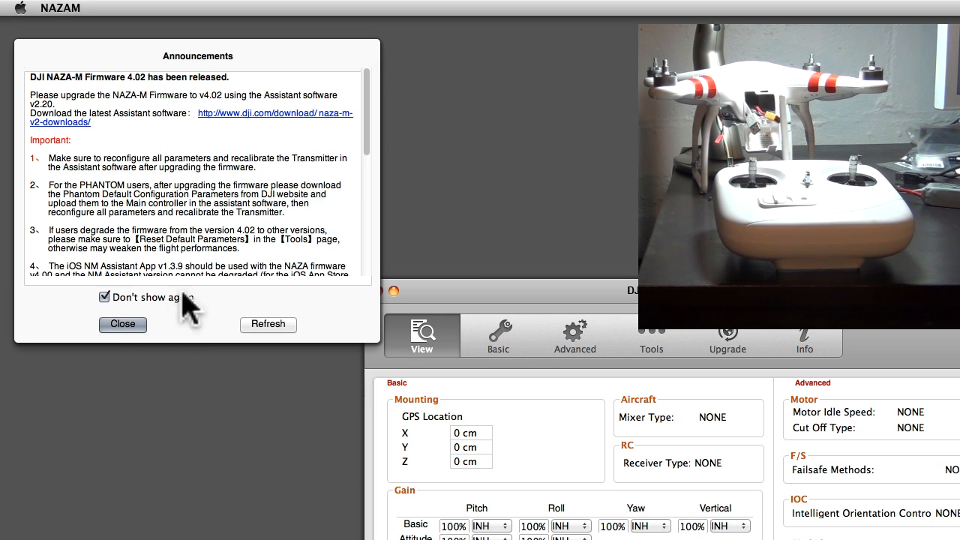
mouse_move(210, 120)
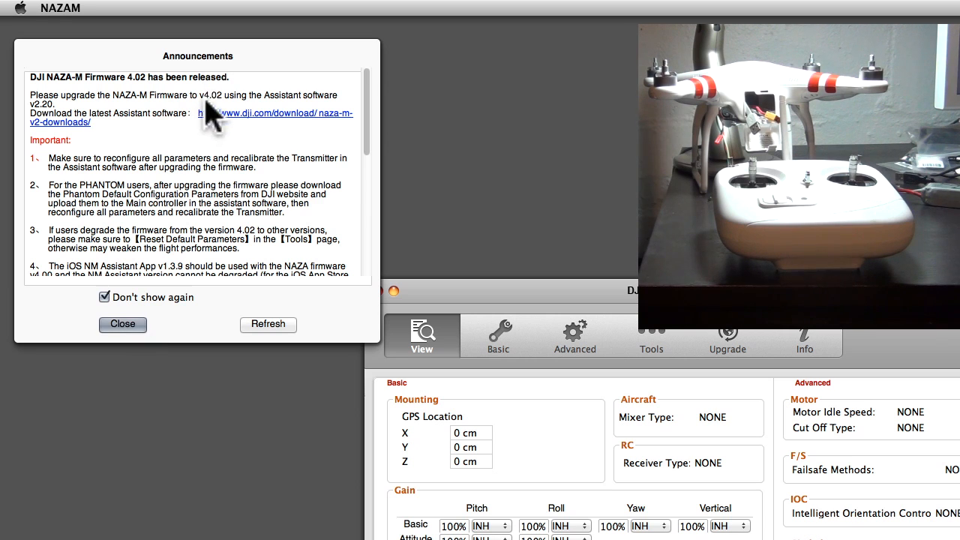
mouse_move(153, 303)
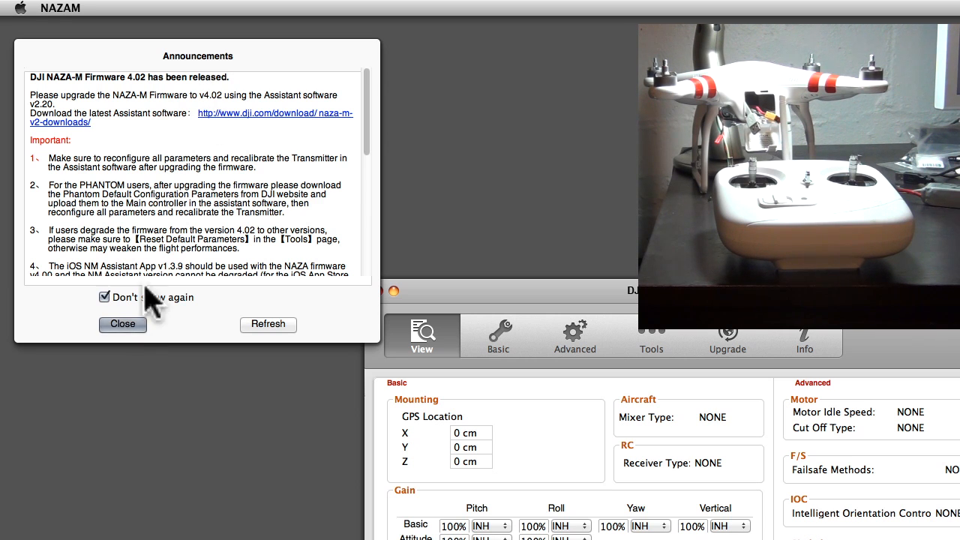
left_click(123, 324)
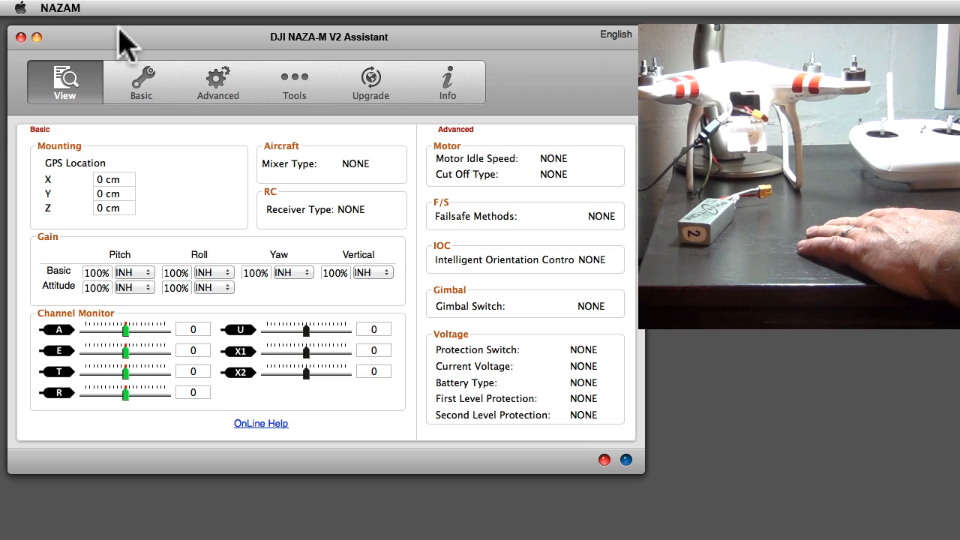
mouse_move(632, 487)
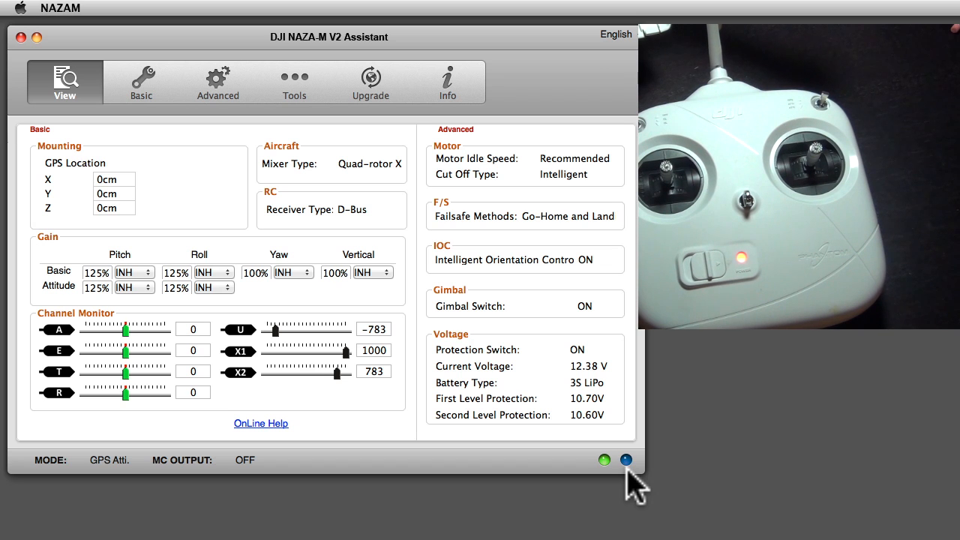
mouse_move(150, 75)
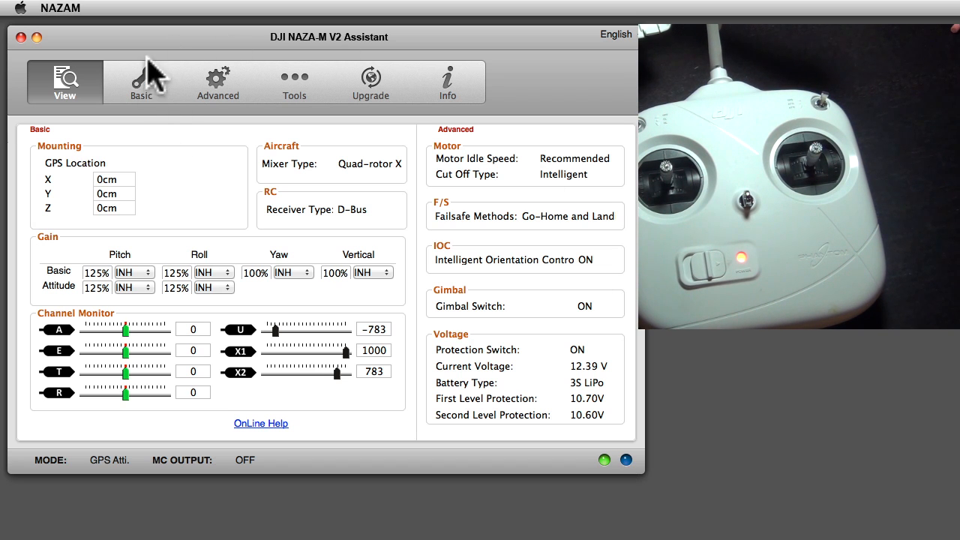
Review Basic settings: Aircraft mixer type, Mounting location, then the RC receiver page
left_click(141, 82)
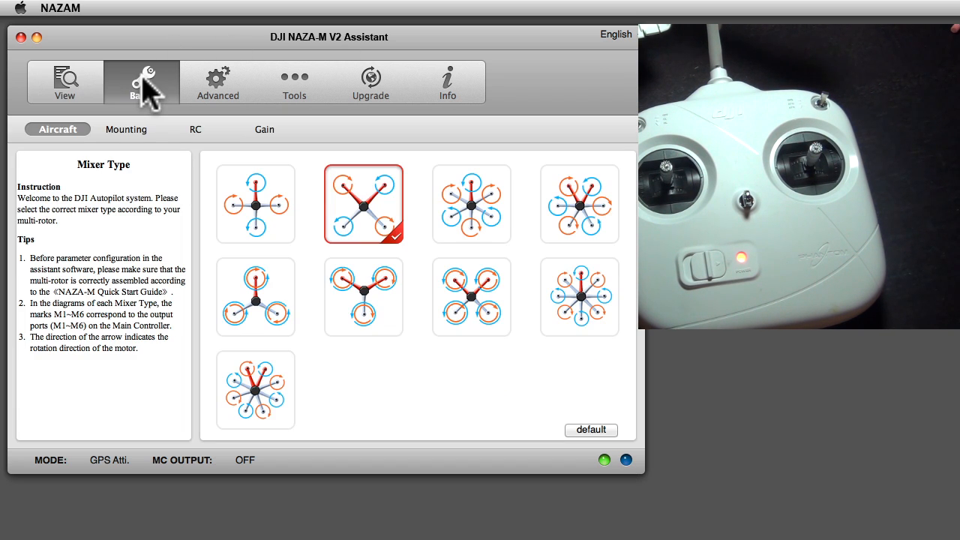
mouse_move(375, 233)
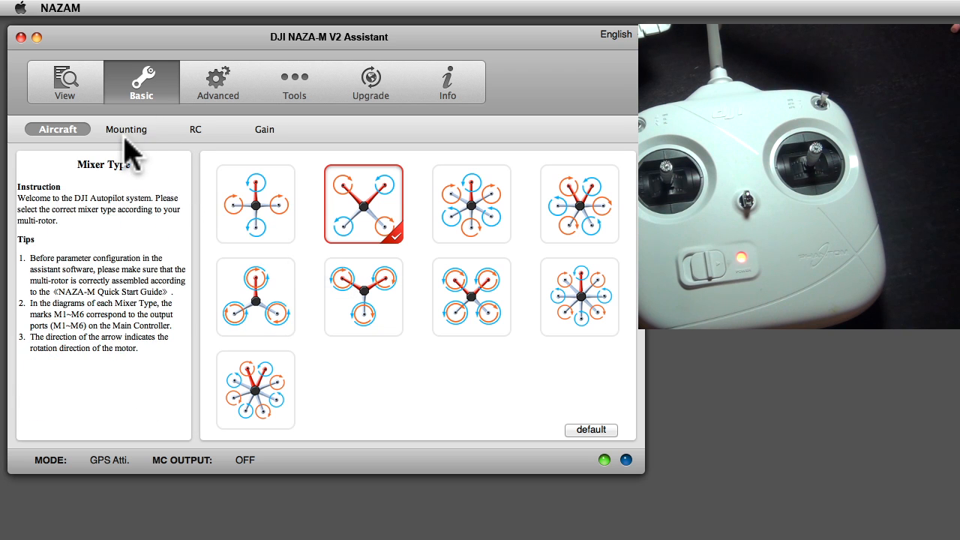
left_click(126, 129)
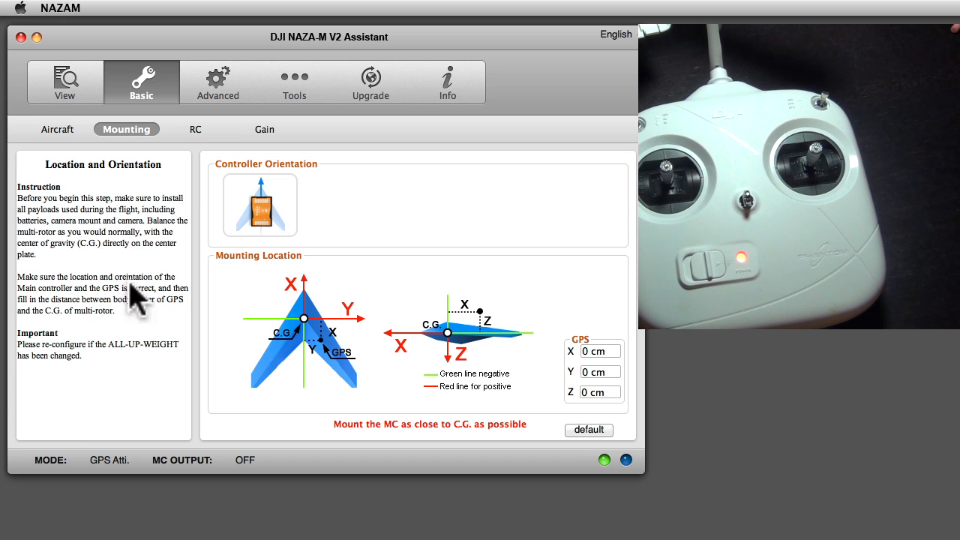
mouse_move(153, 266)
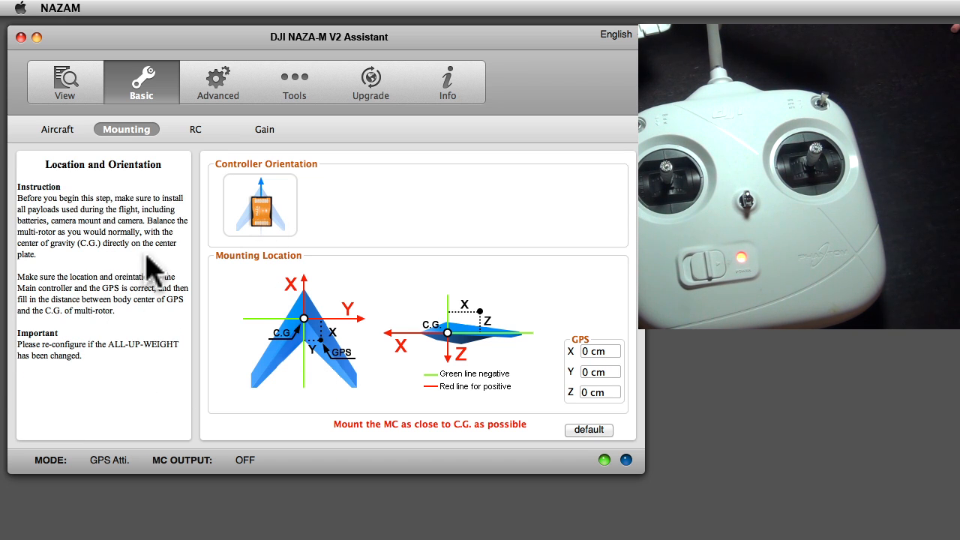
left_click(195, 129)
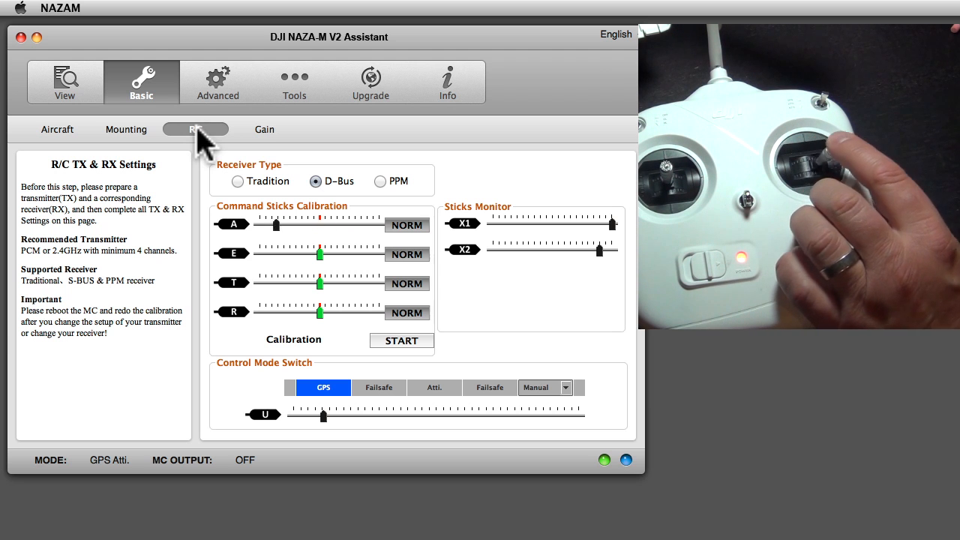
mouse_move(435, 412)
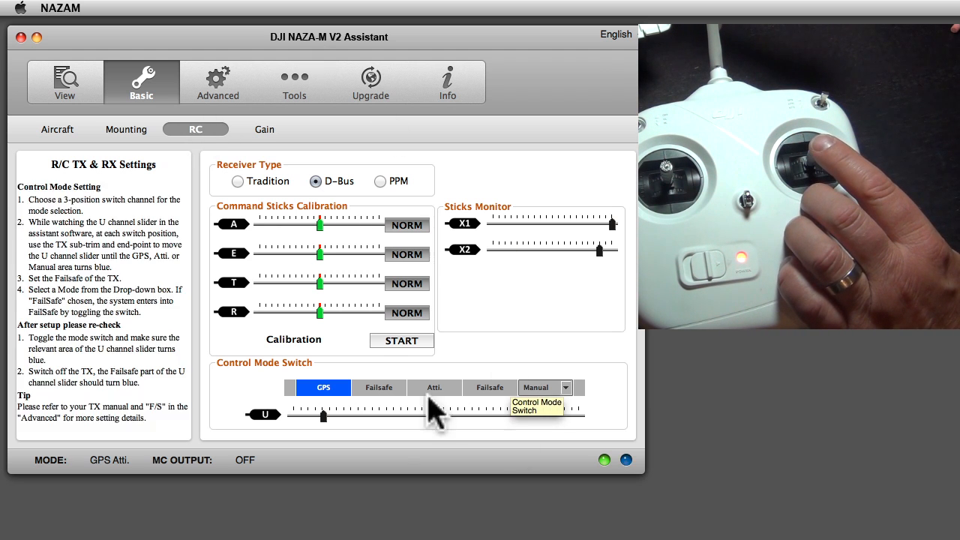
Run the transmitter stick calibration from START to FINISH and acknowledge the centering alert
left_click(402, 339)
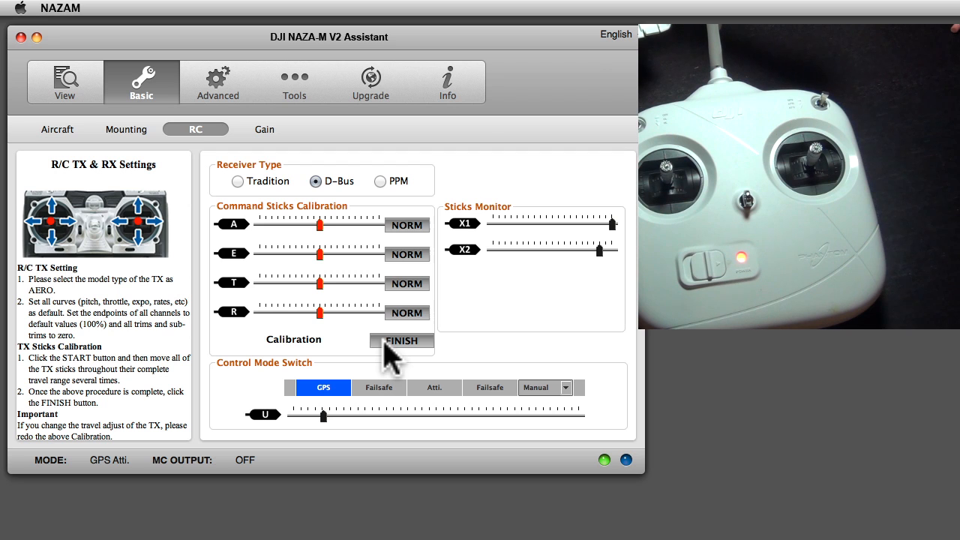
left_click(402, 340)
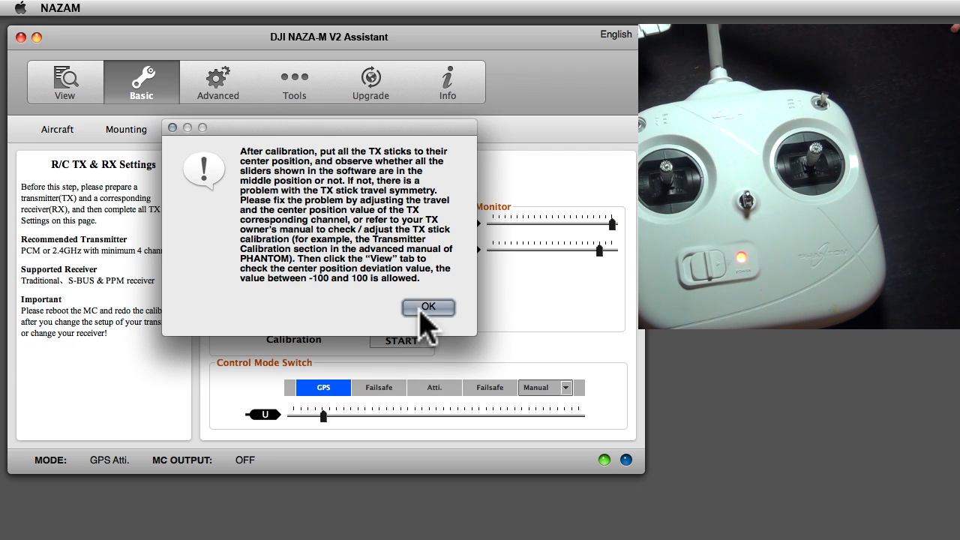
left_click(428, 307)
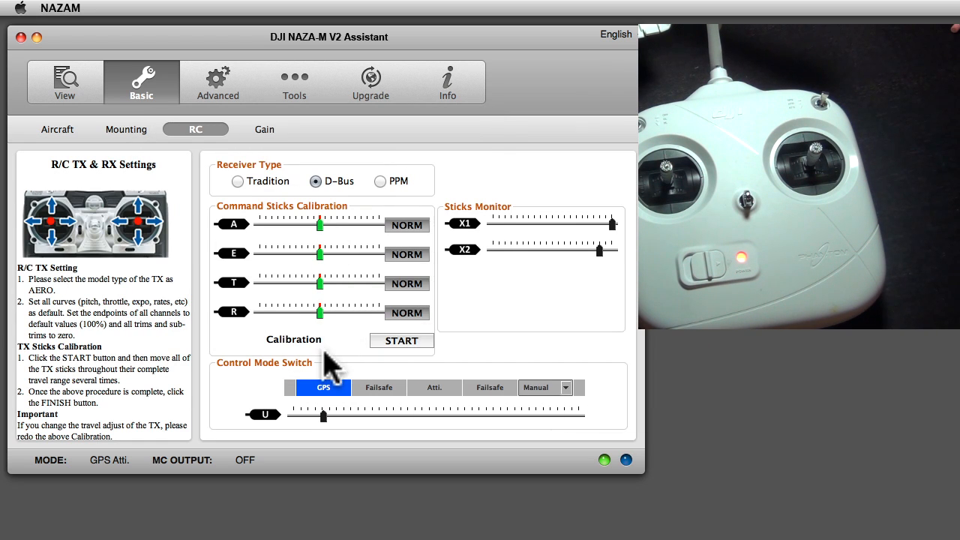
mouse_move(357, 364)
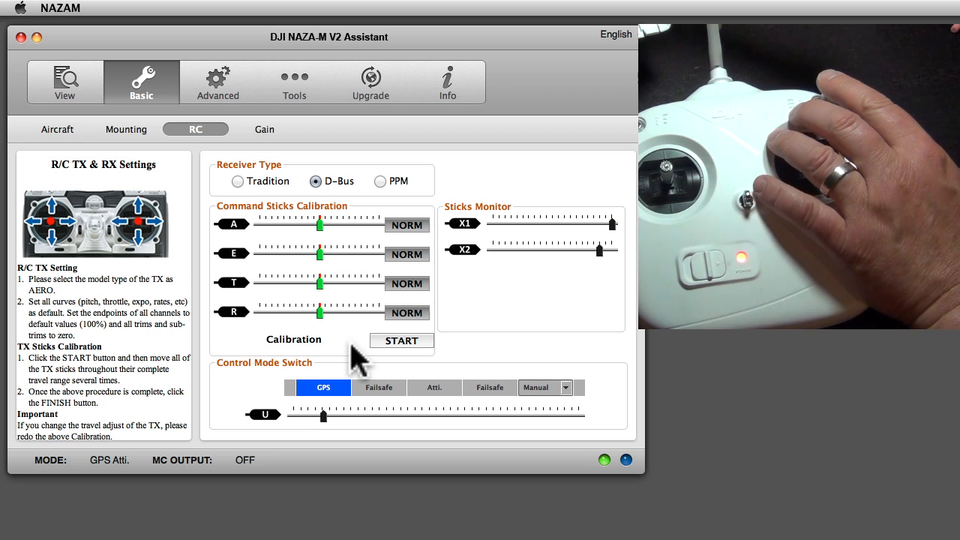
Keep Manual for the control-mode switch position, then move to the Gain settings page
left_click(534, 387)
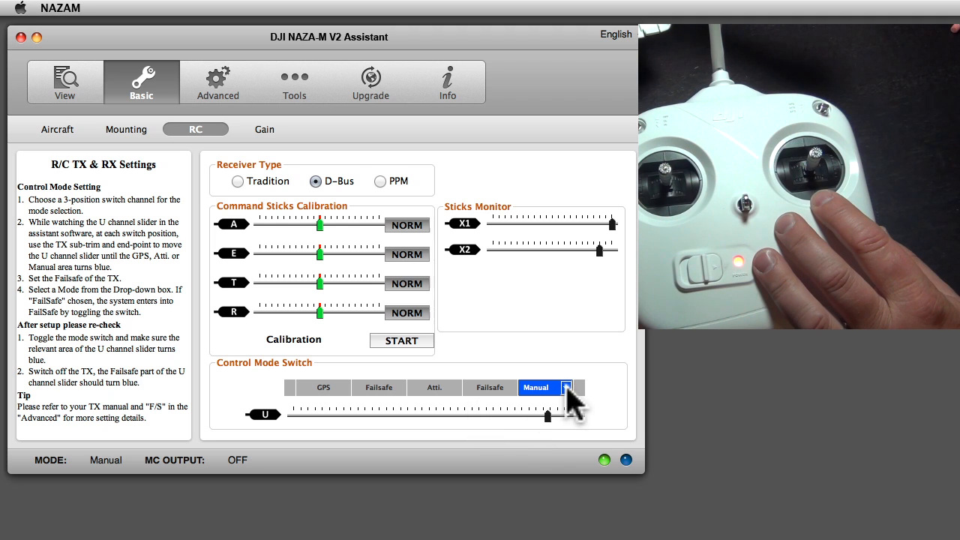
left_click(567, 387)
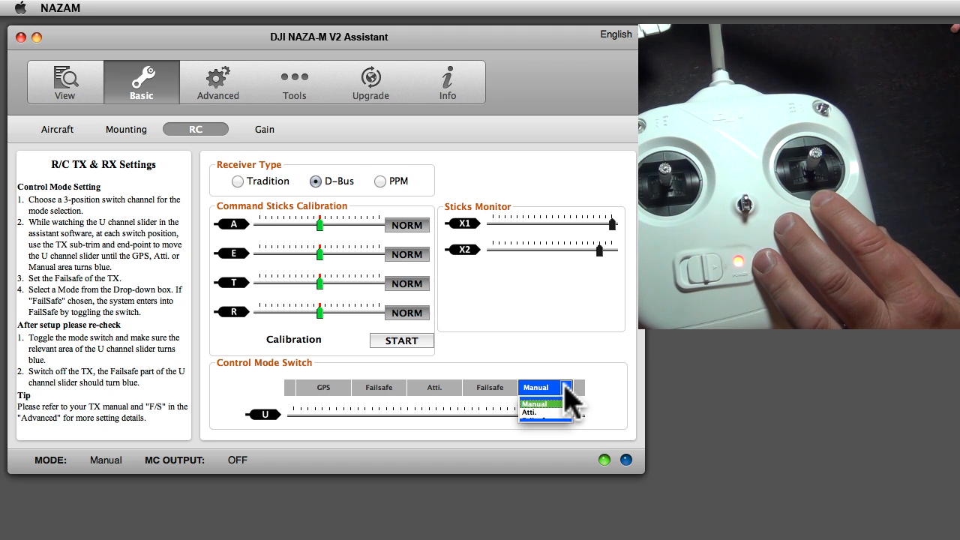
left_click(534, 403)
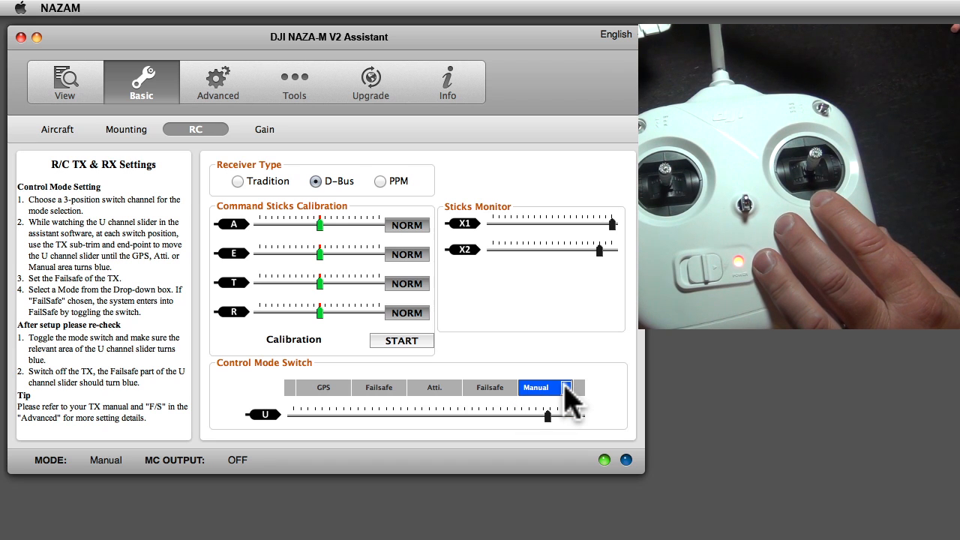
mouse_move(615, 468)
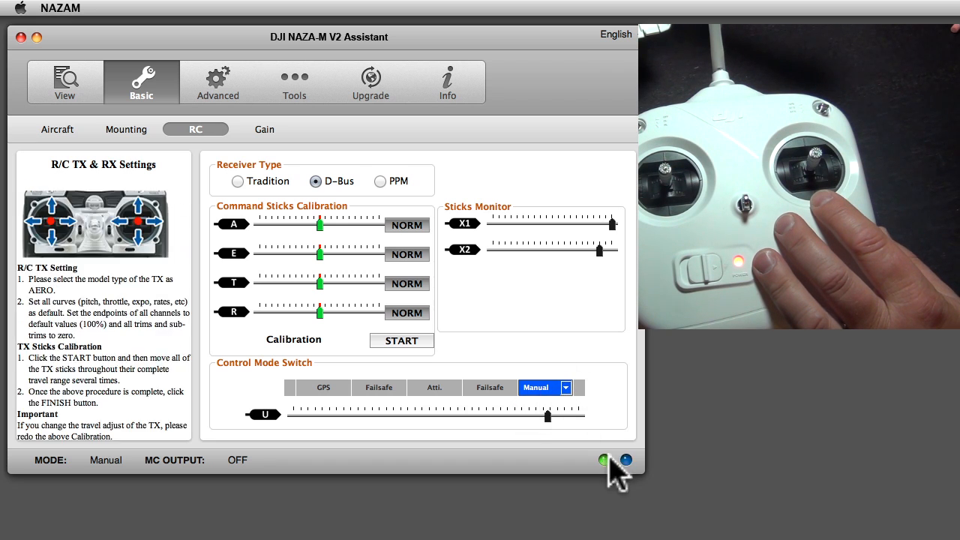
mouse_move(637, 477)
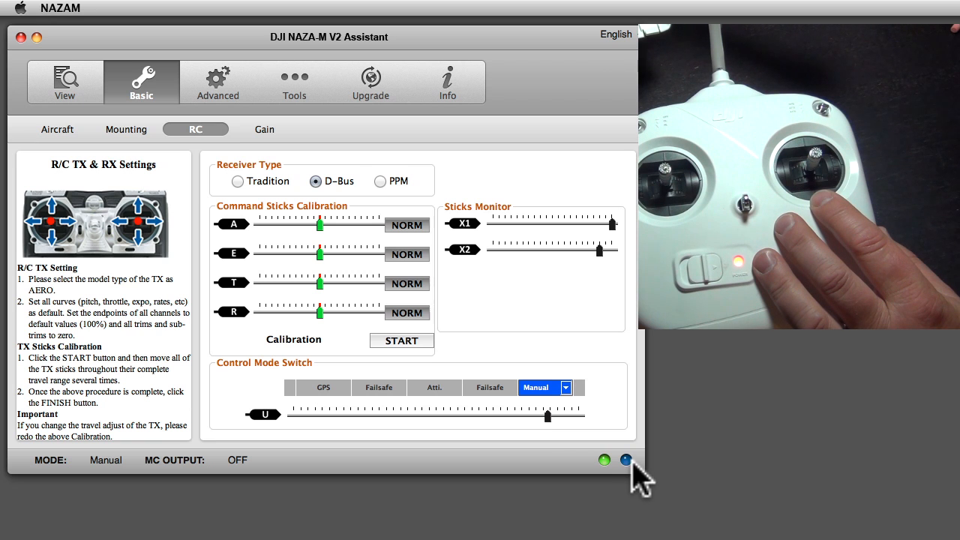
mouse_move(477, 465)
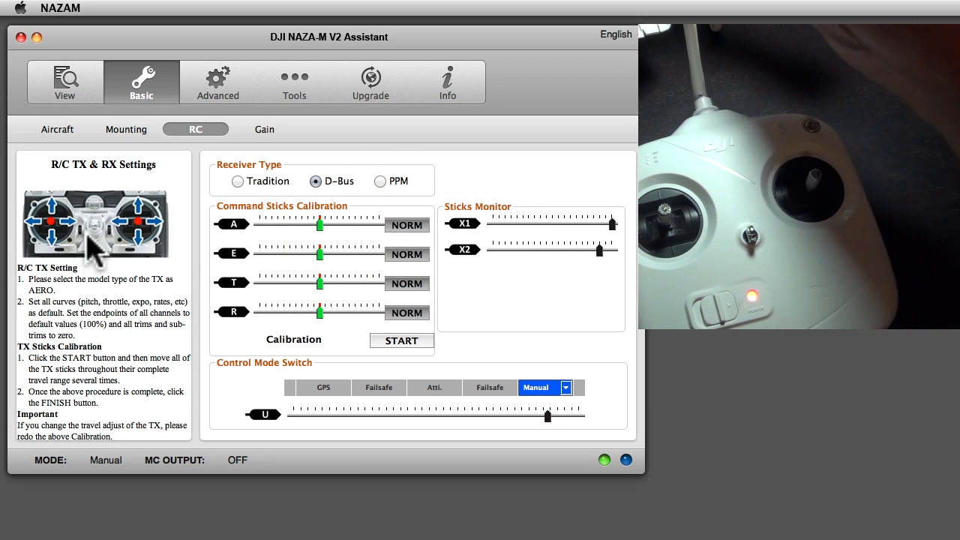
left_click(381, 180)
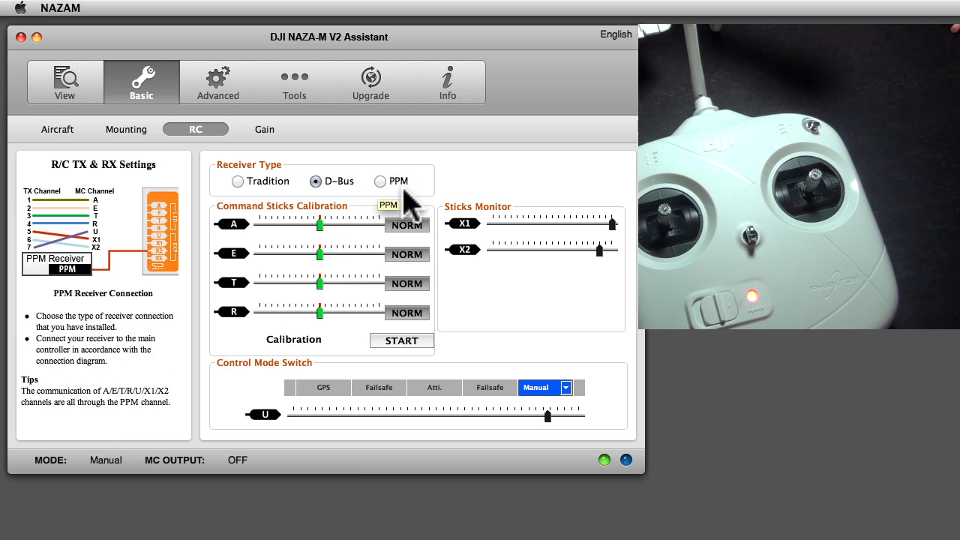
mouse_move(397, 252)
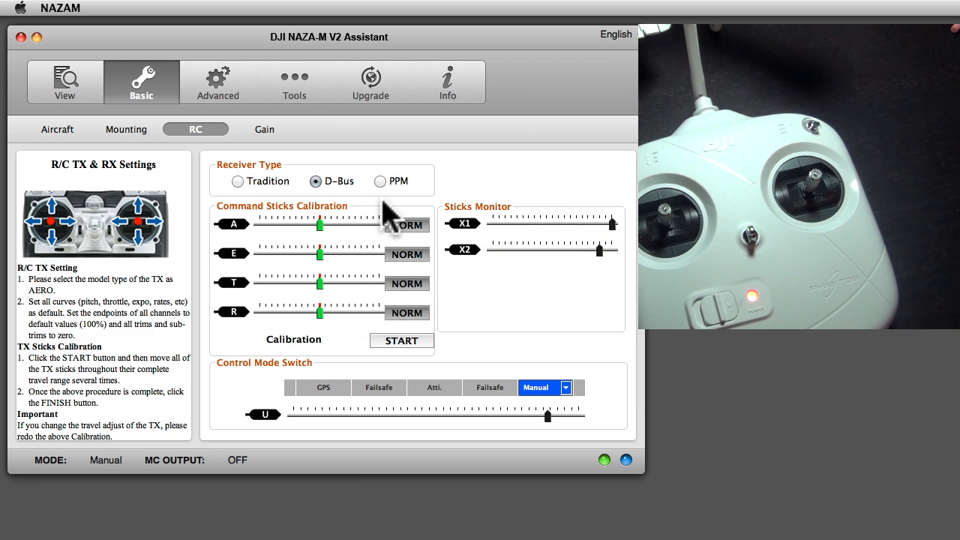
left_click(264, 129)
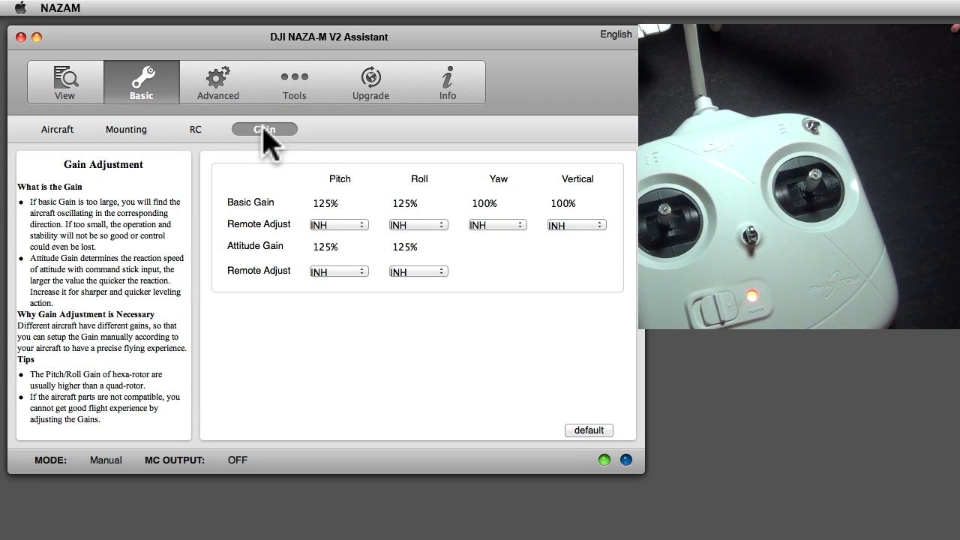
mouse_move(573, 228)
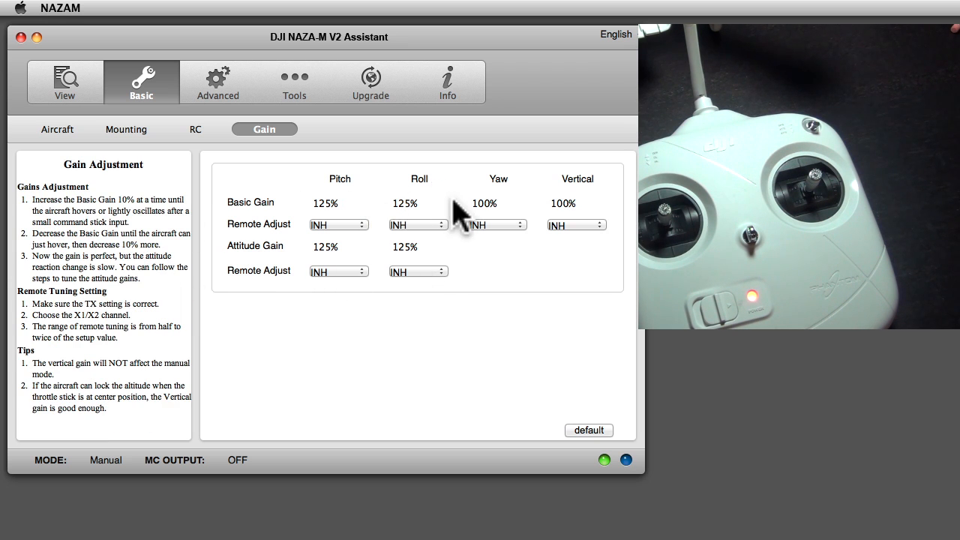
mouse_move(222, 282)
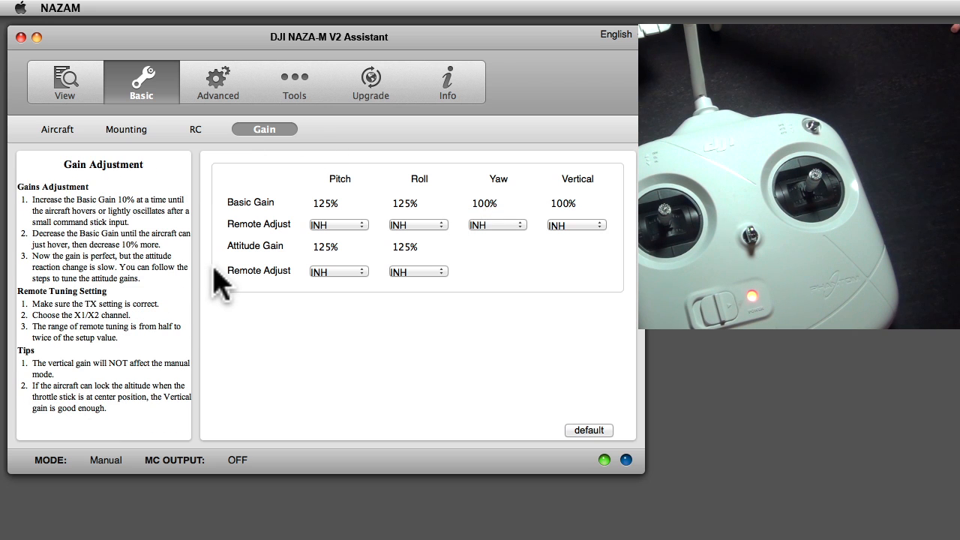
Switch to the Advanced settings showing the Motor page
left_click(218, 81)
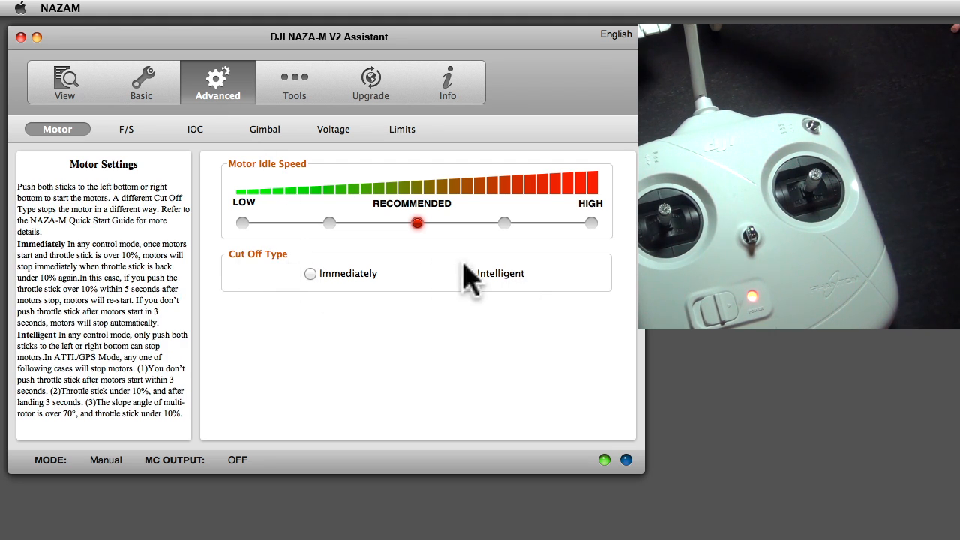
Select Intelligent motor cut-off type and move to the failsafe settings
left_click(468, 273)
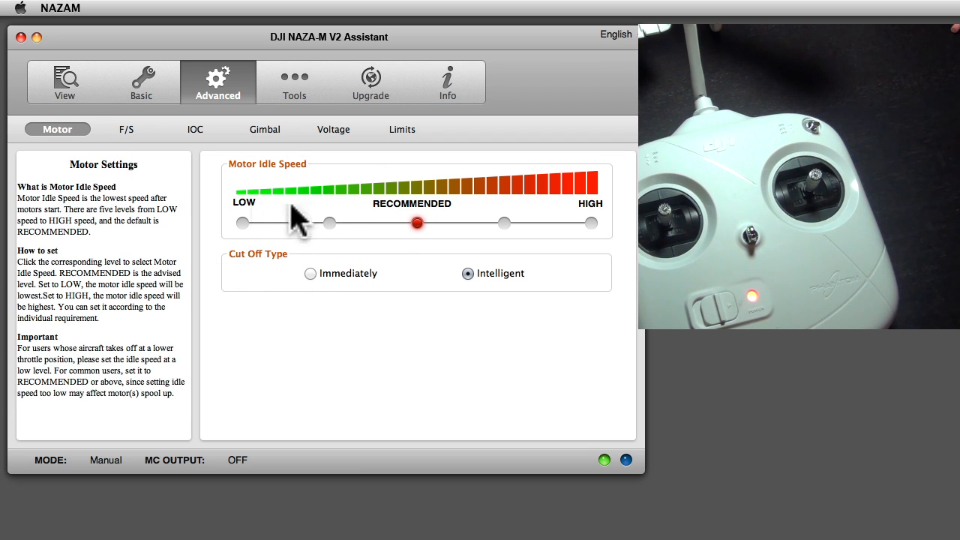
mouse_move(602, 228)
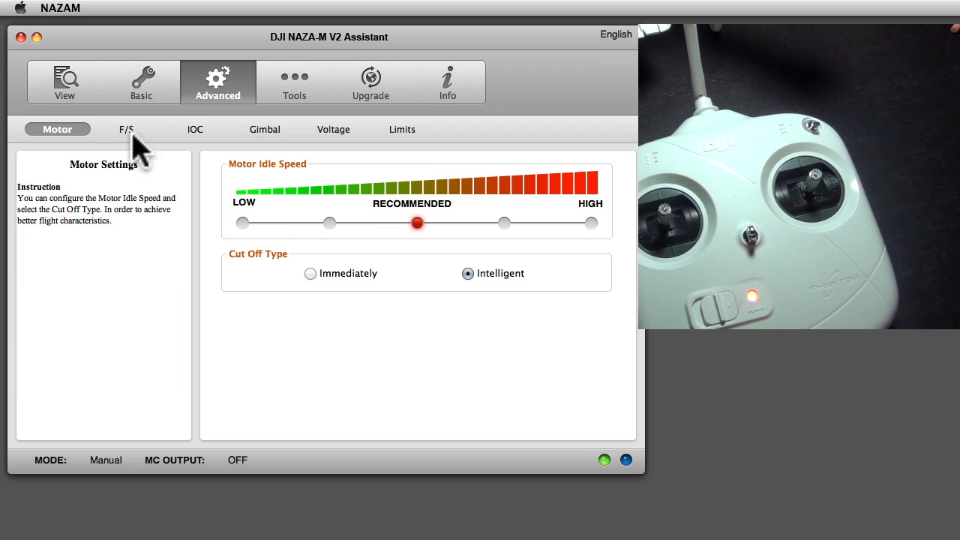
left_click(126, 129)
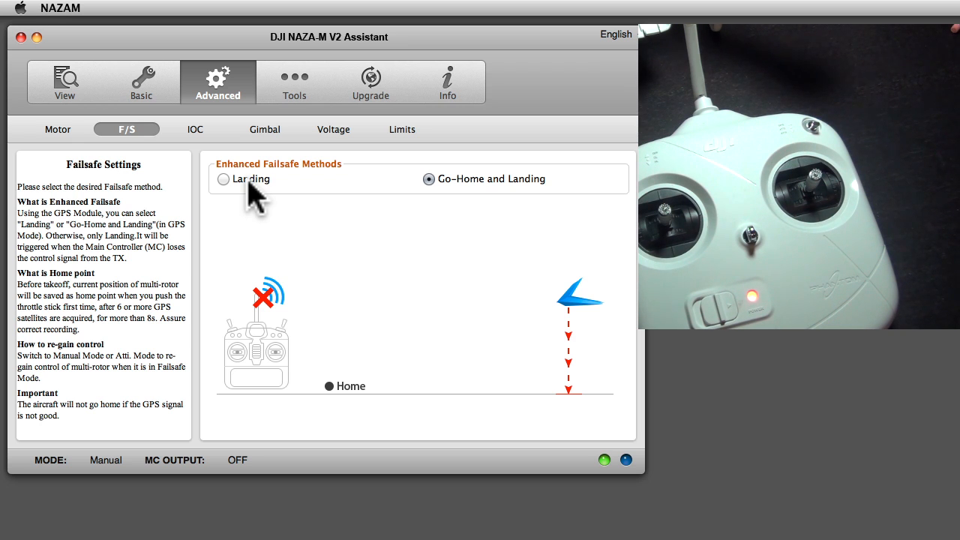
left_click(429, 178)
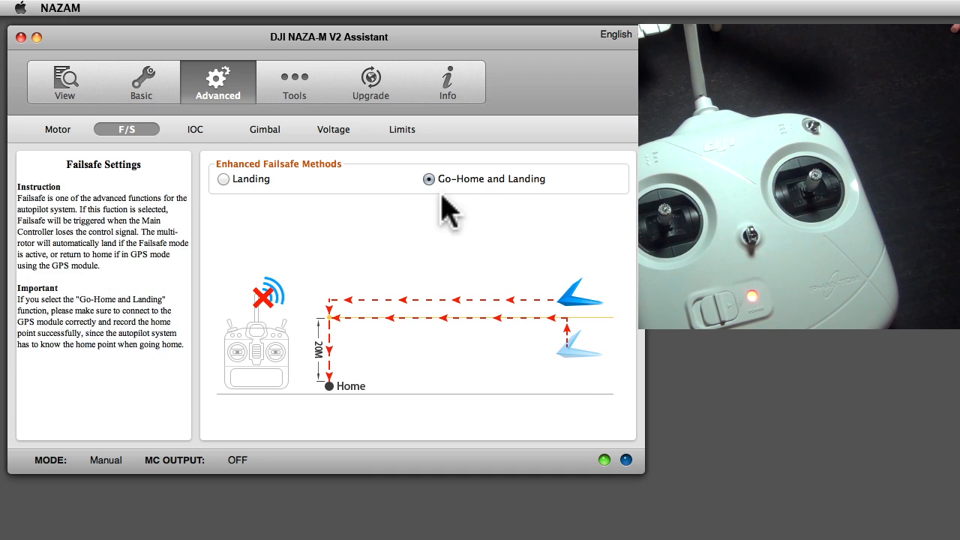
mouse_move(518, 306)
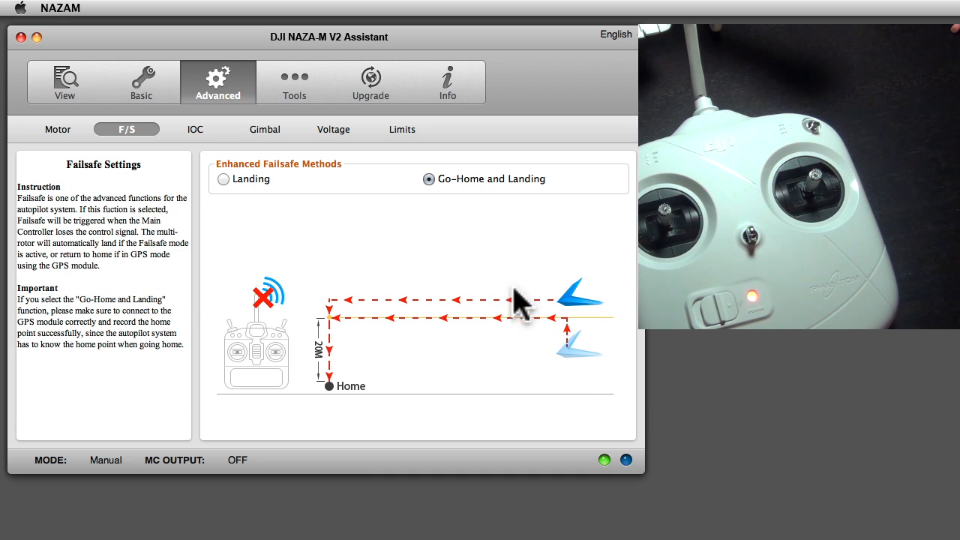
mouse_move(333, 408)
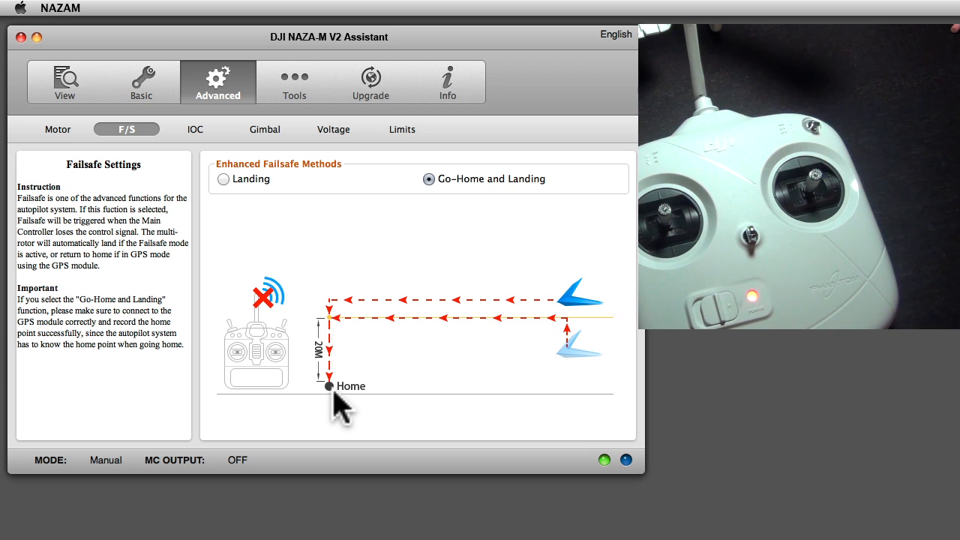
mouse_move(203, 138)
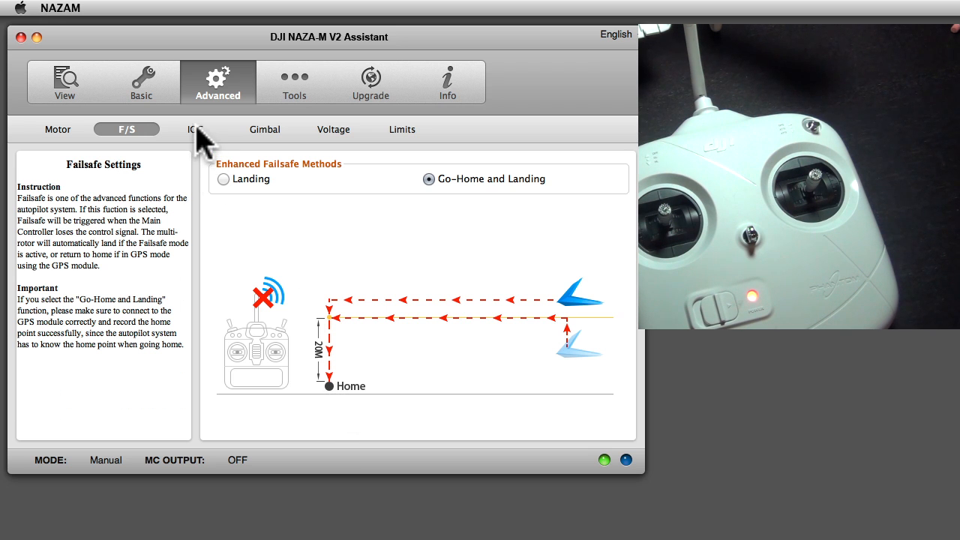
Review the IOC settings, then bring up the Gimbal settings page
left_click(194, 129)
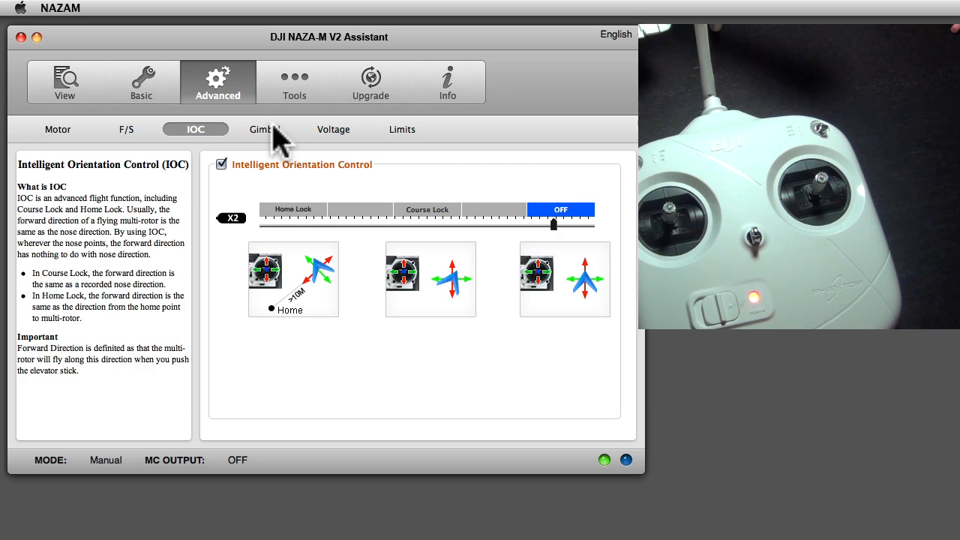
left_click(263, 129)
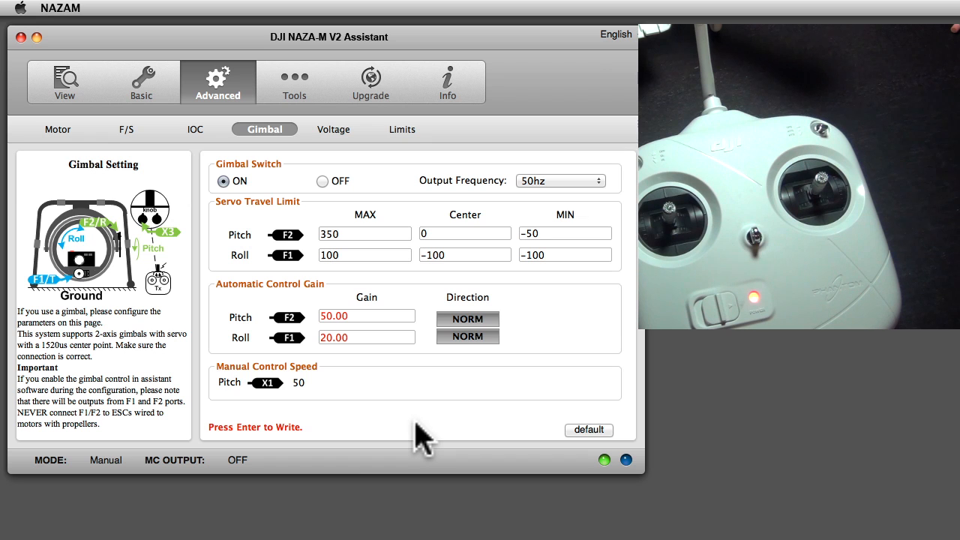
Review the low-voltage alert settings, then show the flight Limits page
left_click(333, 129)
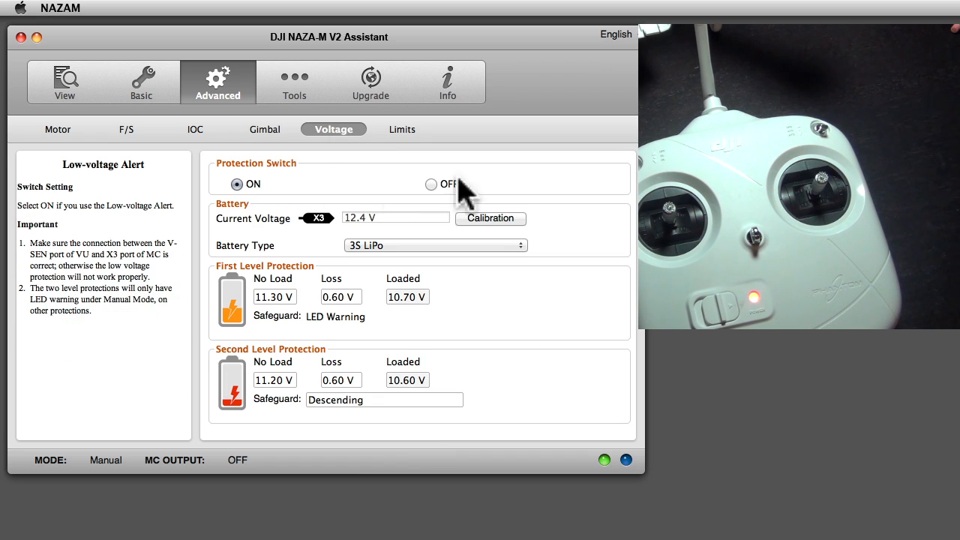
mouse_move(270, 192)
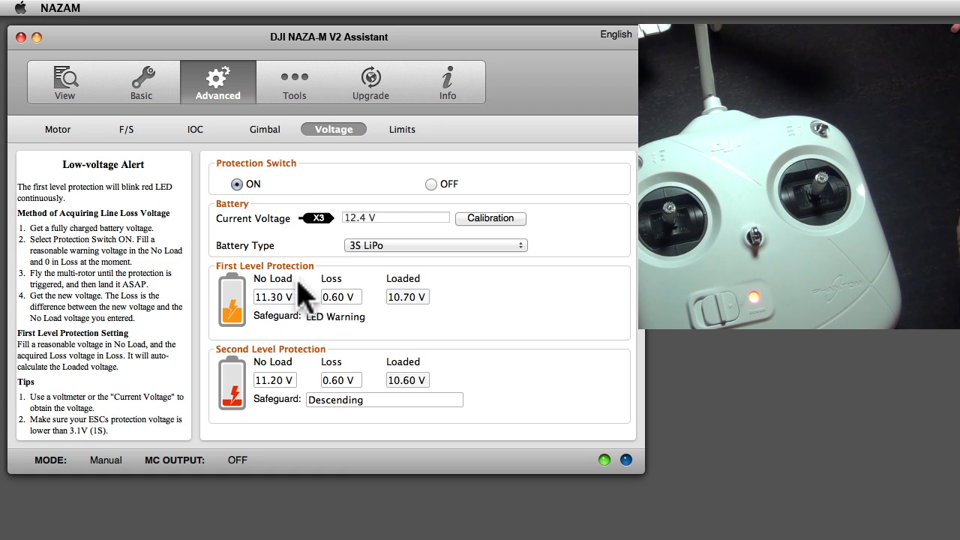
mouse_move(288, 322)
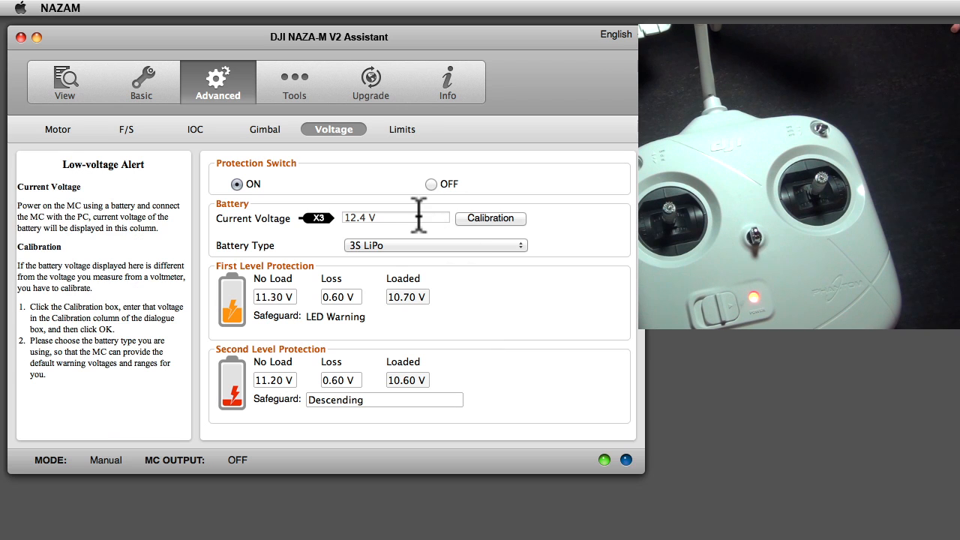
mouse_move(271, 233)
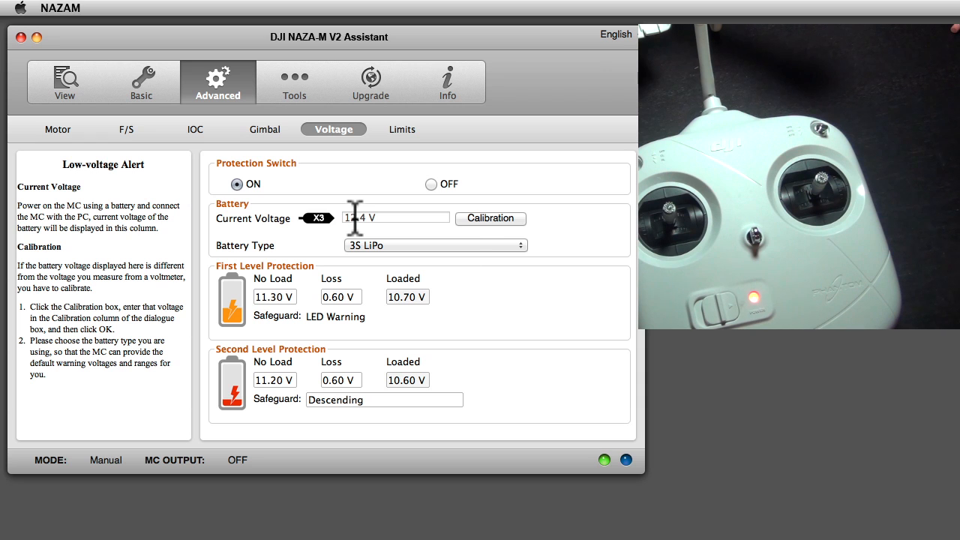
mouse_move(416, 222)
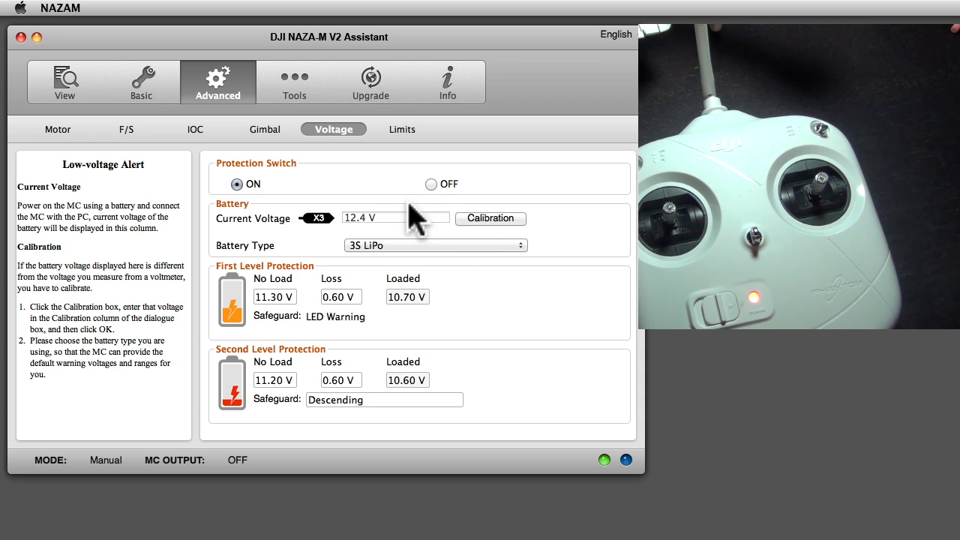
left_click(402, 129)
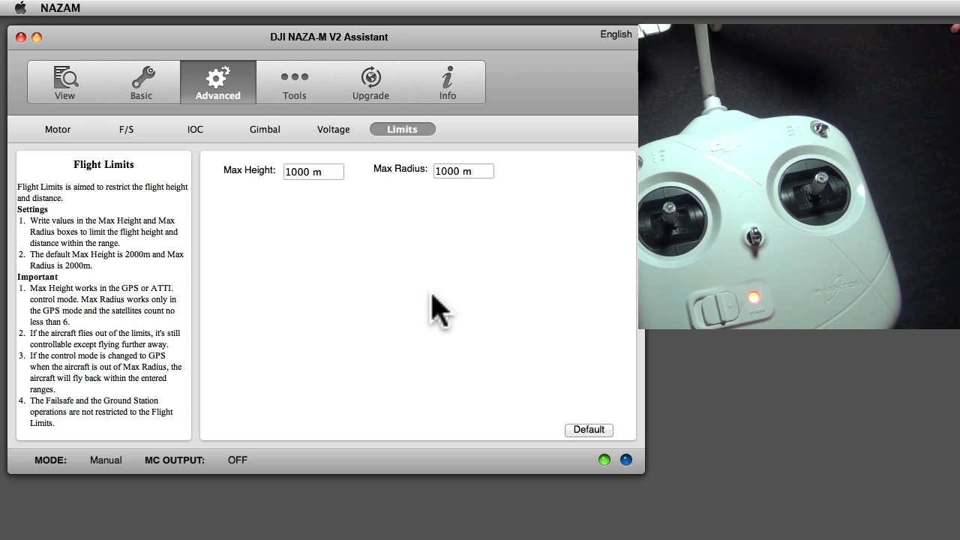
Check the Max Radius field's allowed range, then switch to the Tools page
left_click(462, 171)
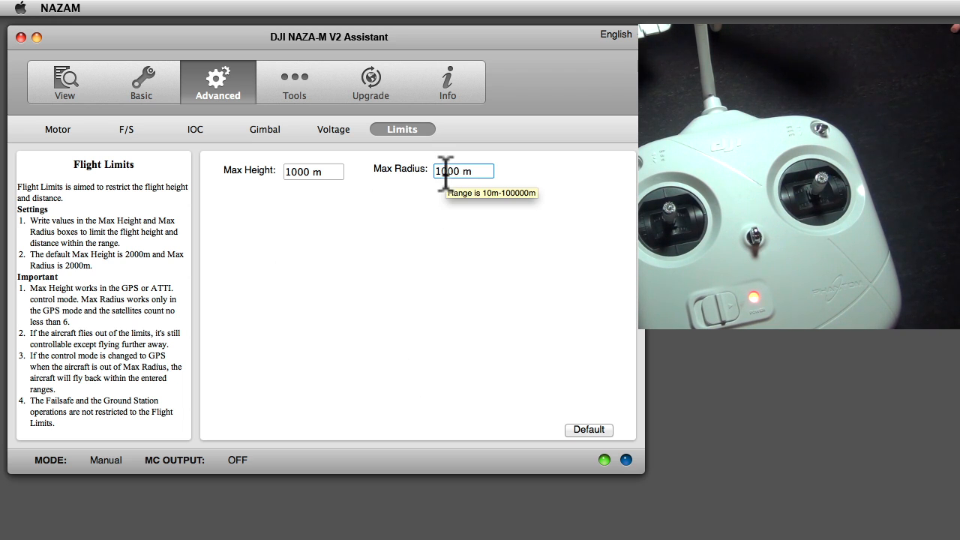
mouse_move(328, 209)
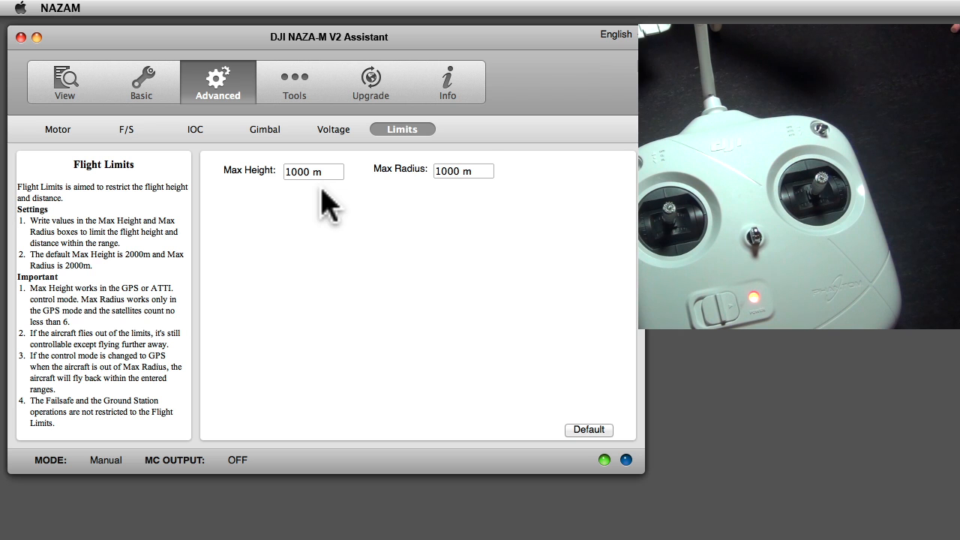
mouse_move(482, 162)
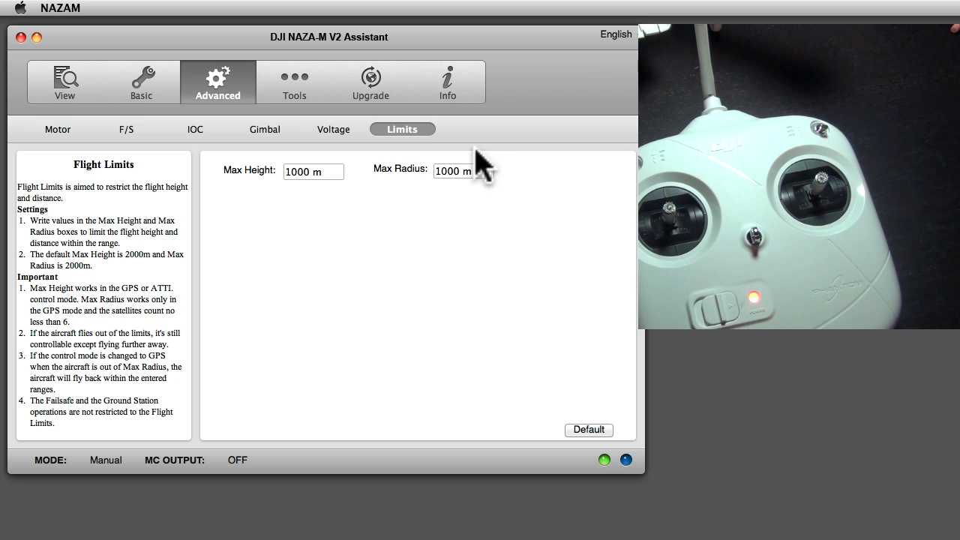
left_click(294, 81)
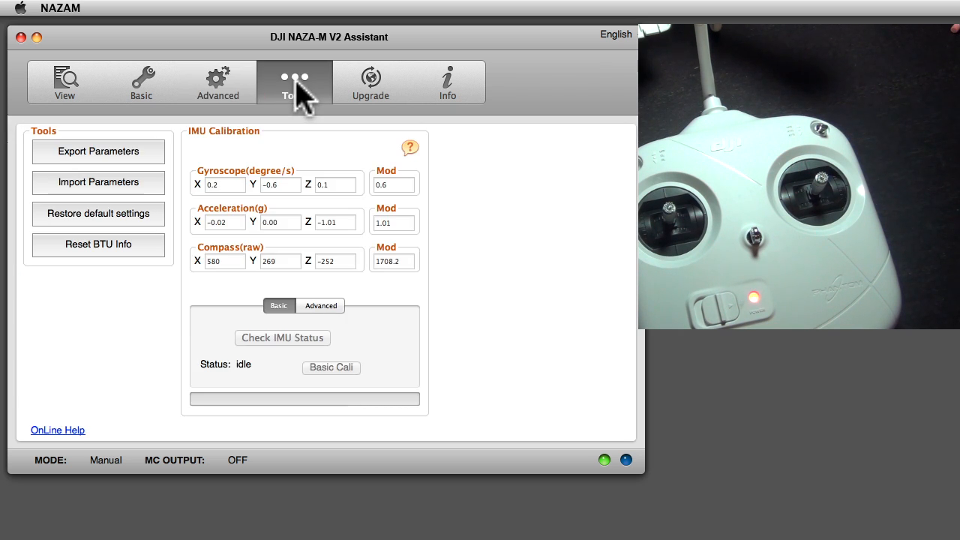
left_click(282, 338)
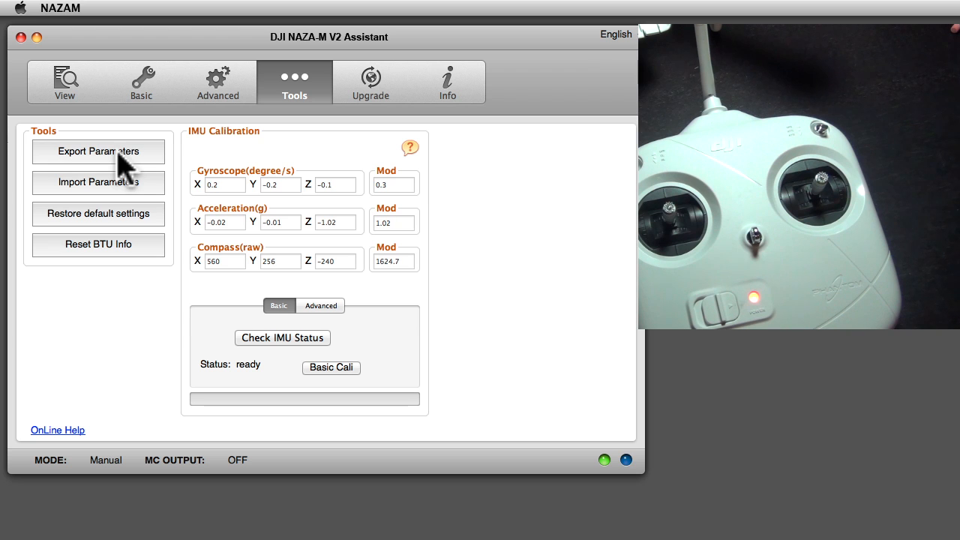
mouse_move(132, 187)
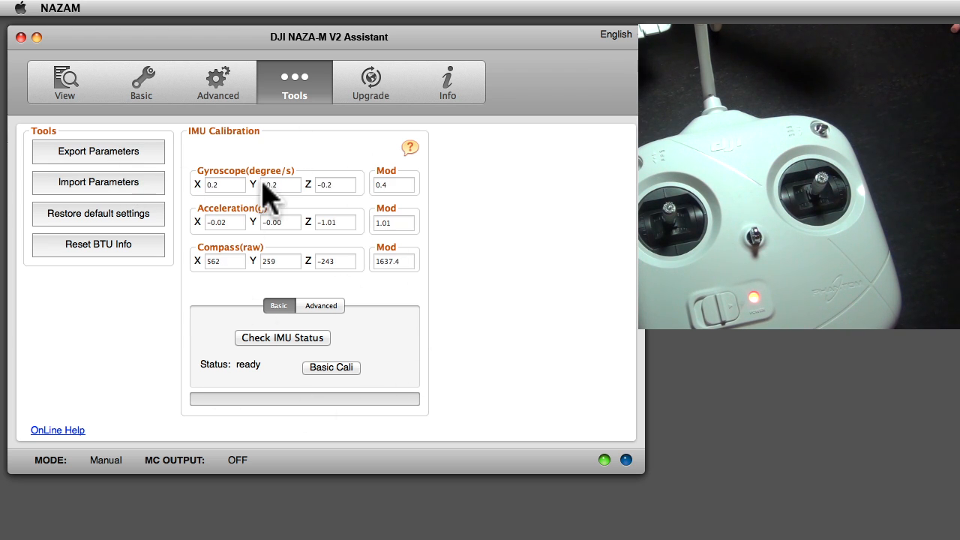
left_click(370, 81)
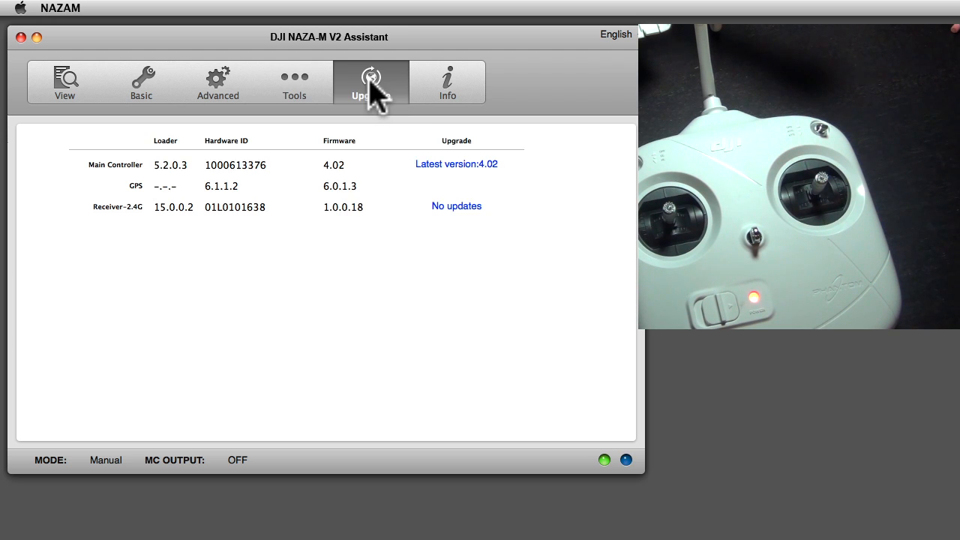
mouse_move(344, 188)
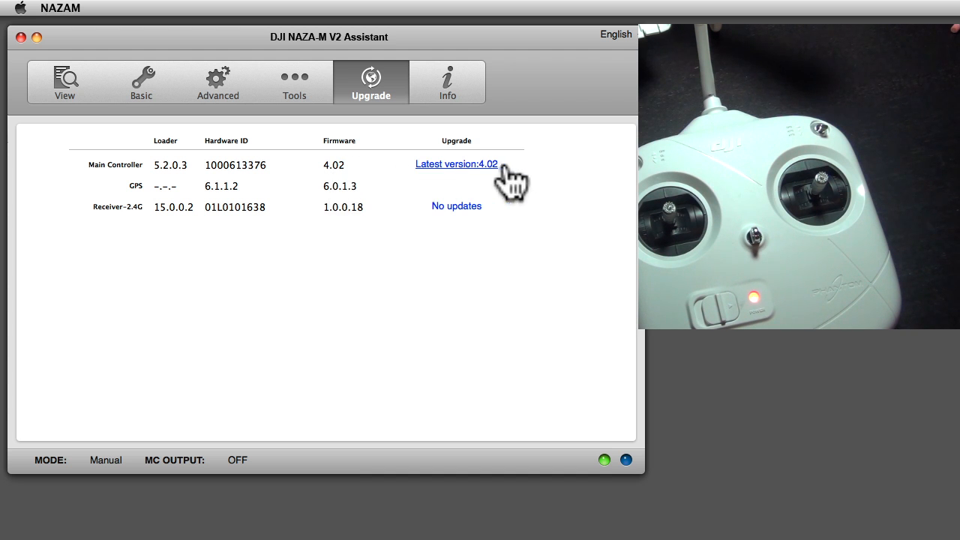
mouse_move(487, 180)
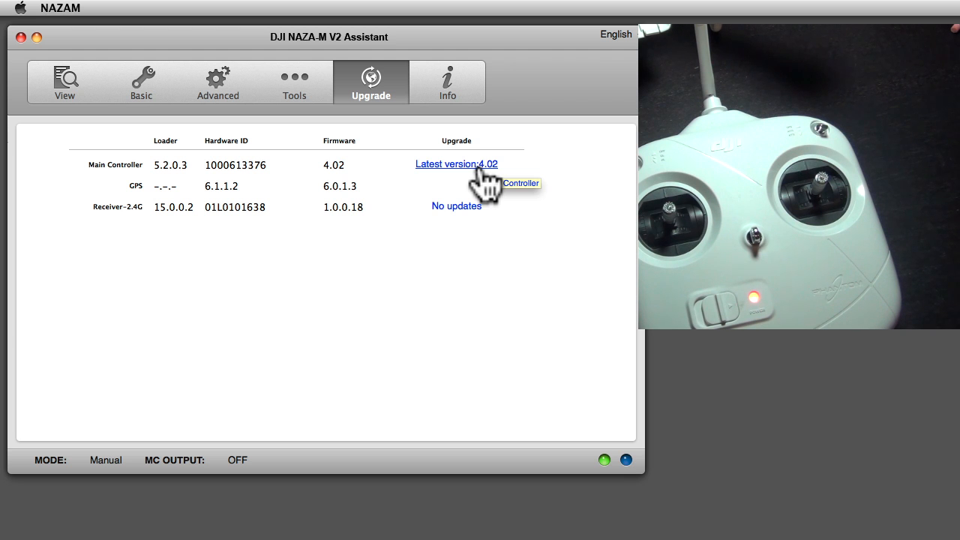
left_click(456, 164)
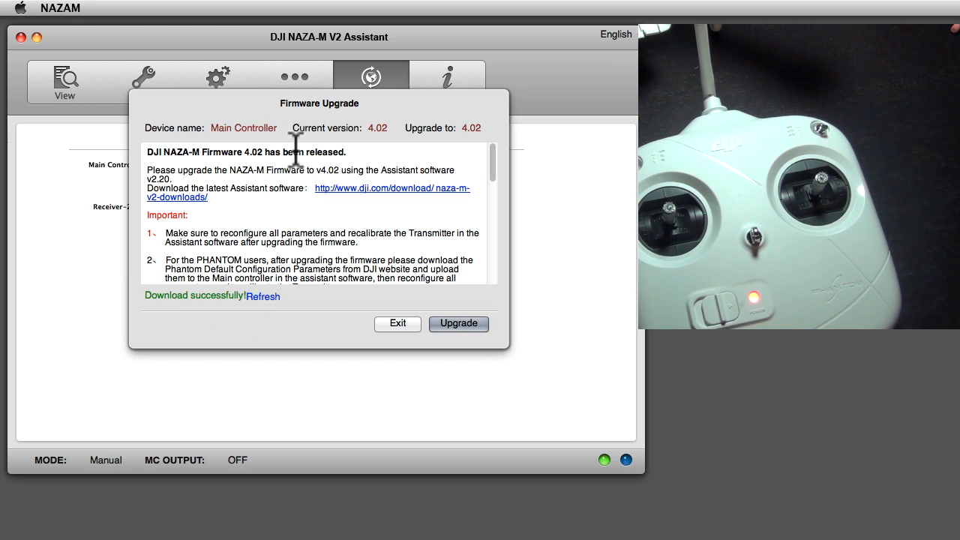
mouse_move(457, 147)
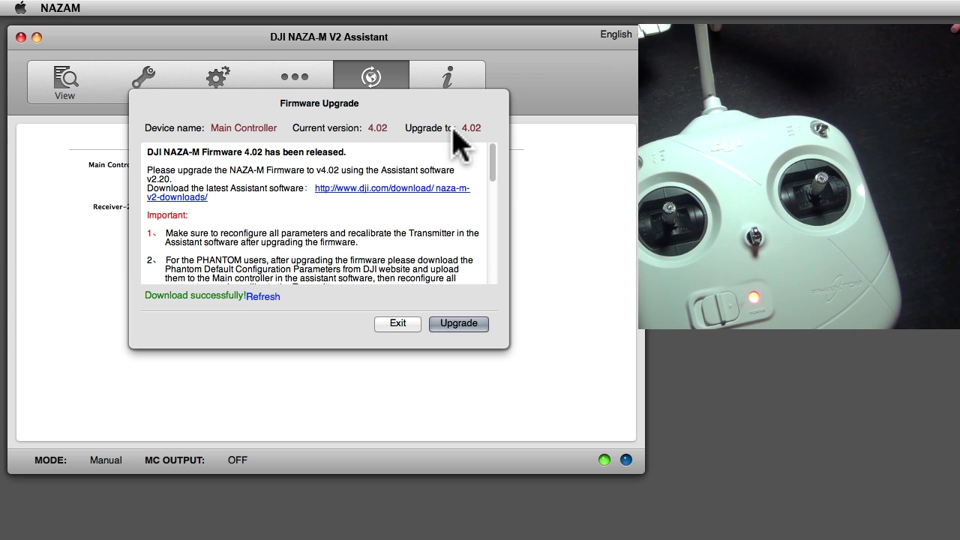
mouse_move(486, 143)
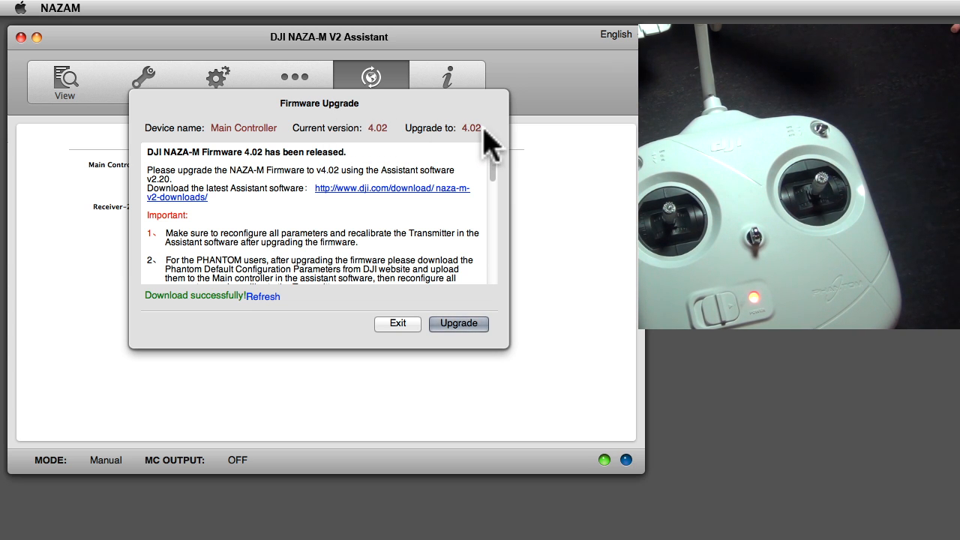
mouse_move(450, 337)
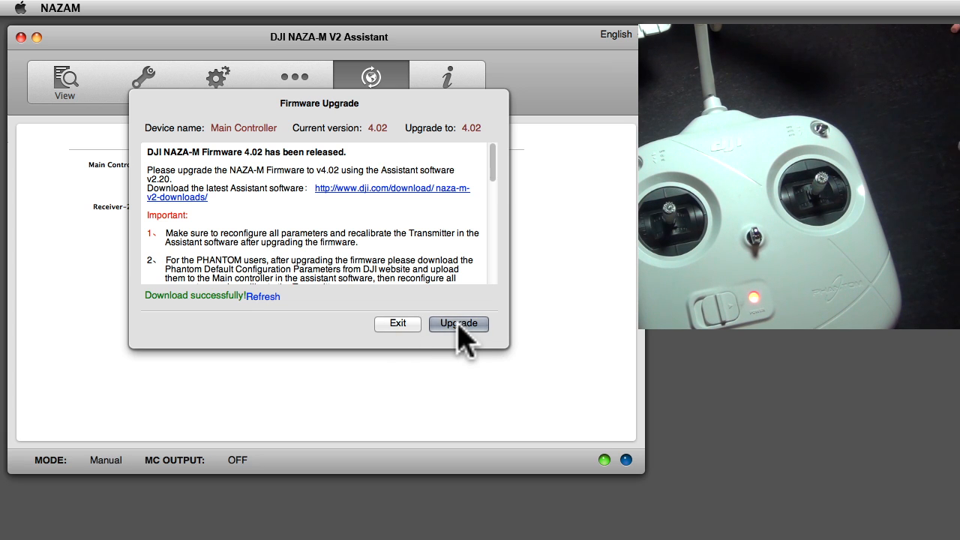
mouse_move(375, 157)
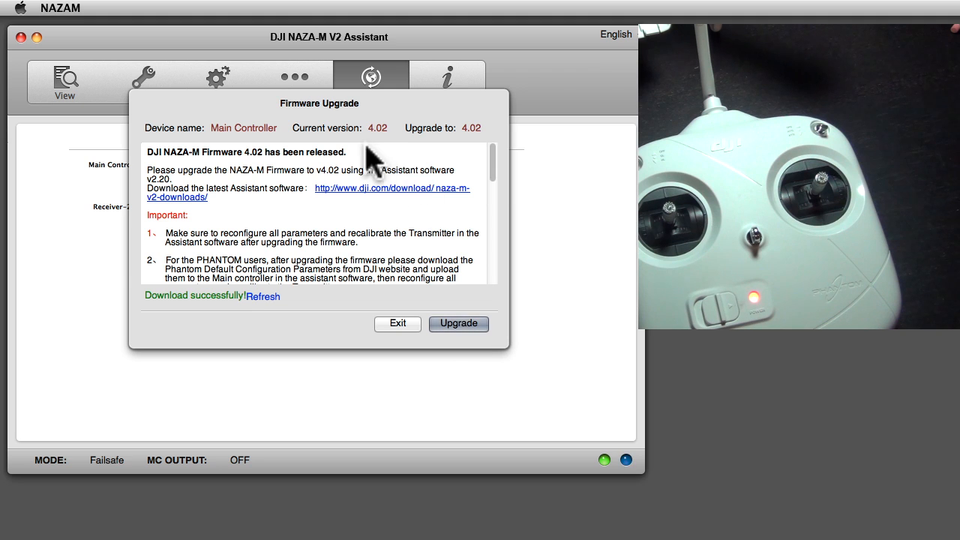
left_click(397, 324)
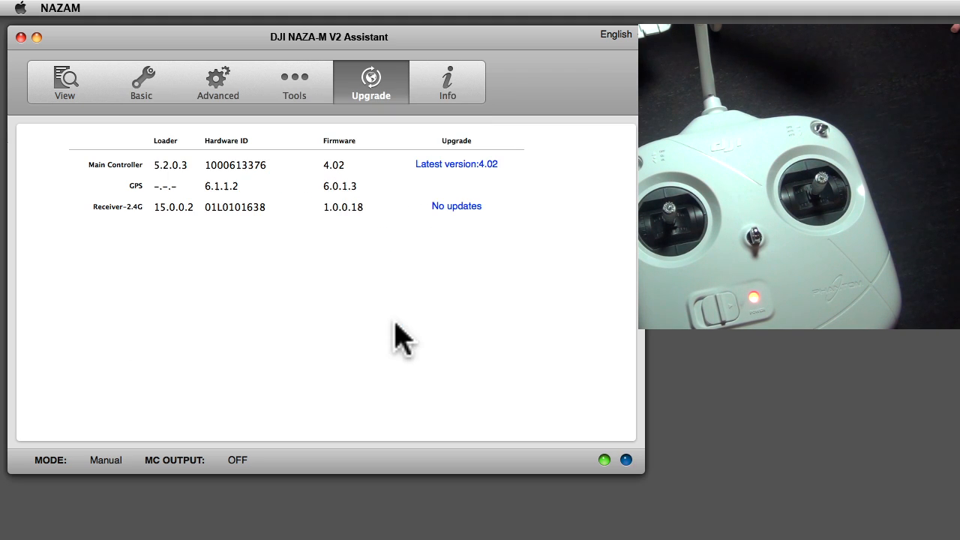
Show the Info page with user info, software version 2.20 and license serial number
left_click(447, 81)
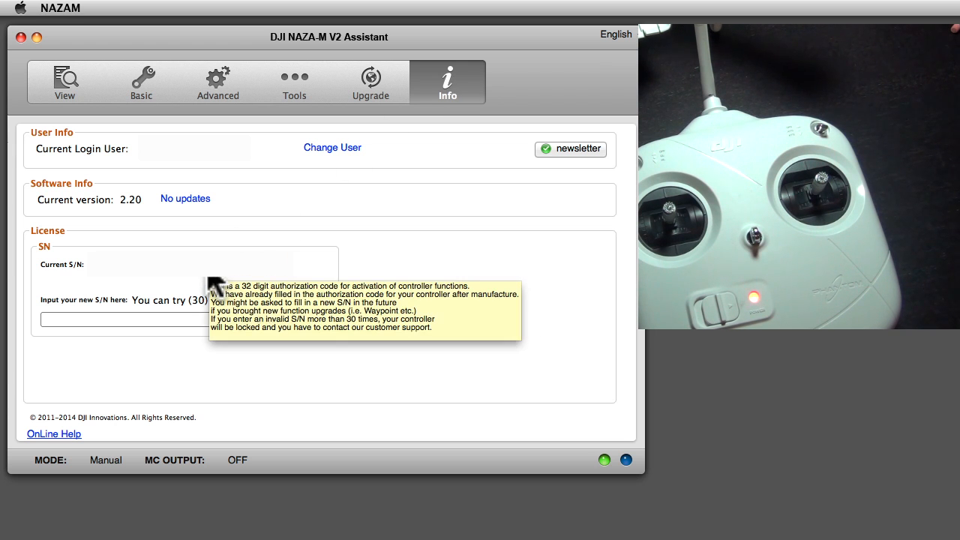
mouse_move(162, 227)
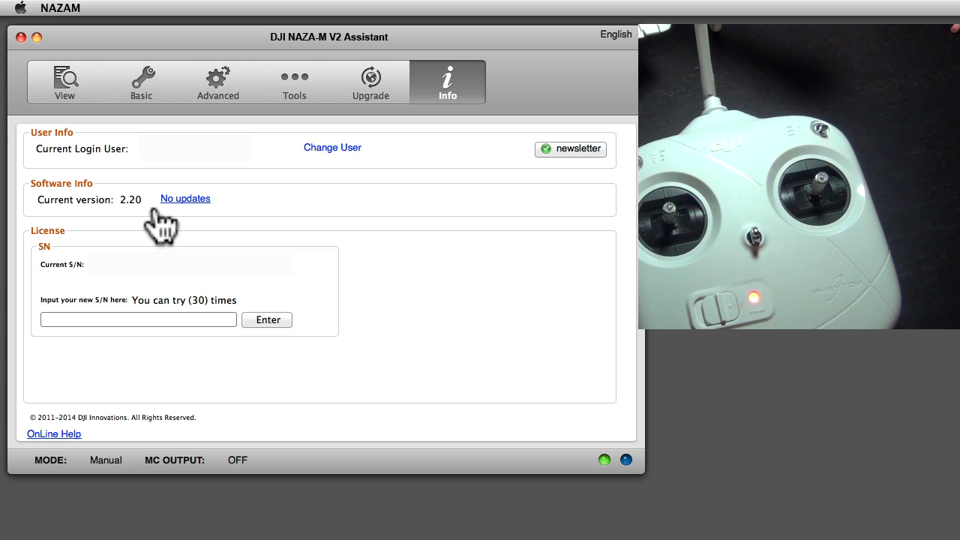
mouse_move(66, 83)
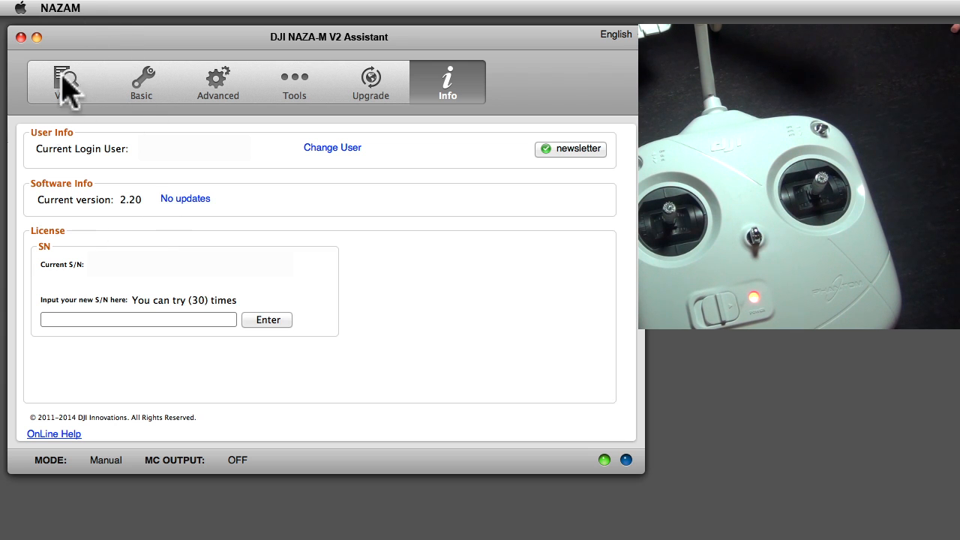
mouse_move(162, 166)
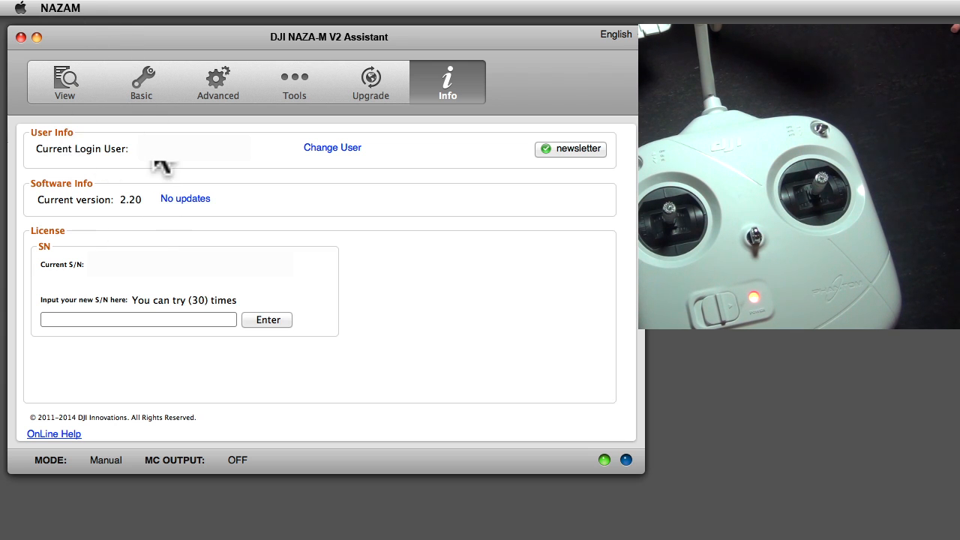
mouse_move(237, 173)
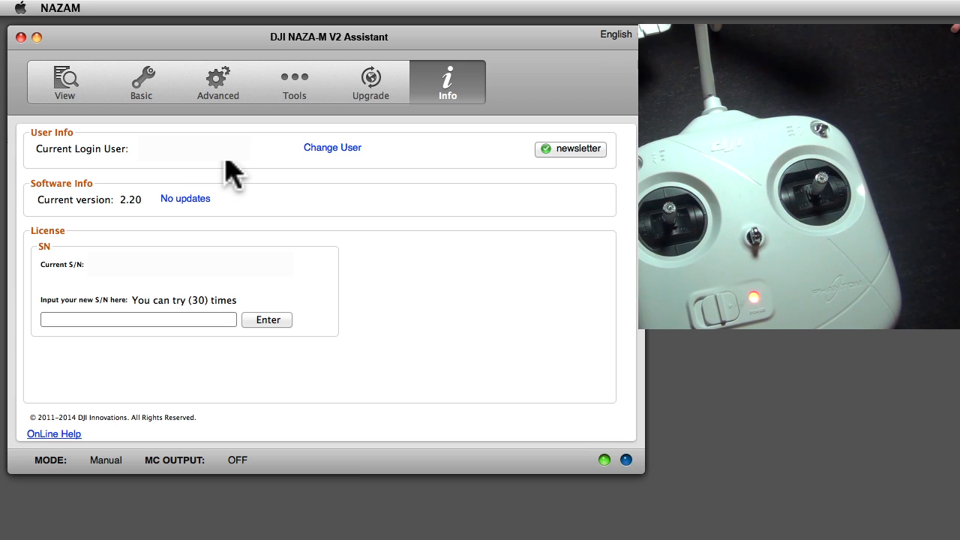
mouse_move(450, 177)
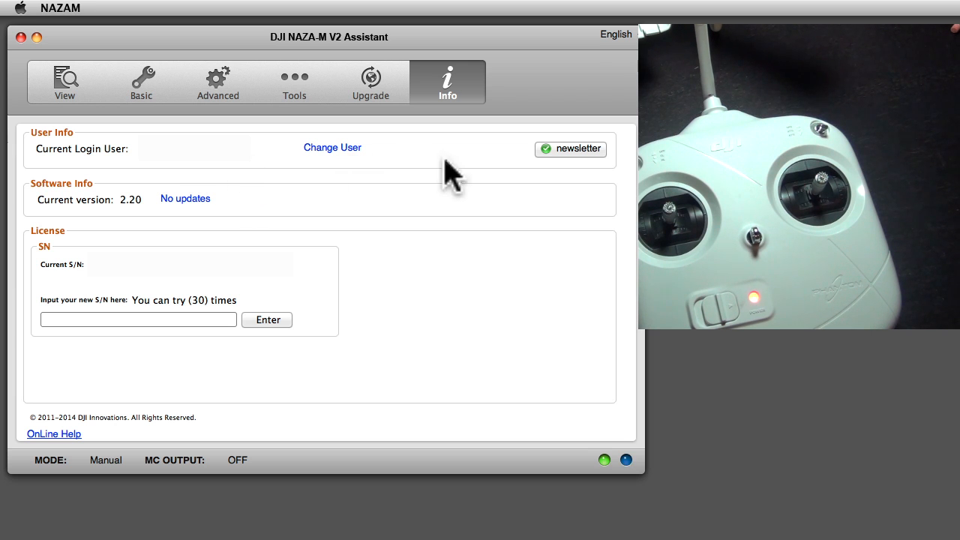
mouse_move(75, 63)
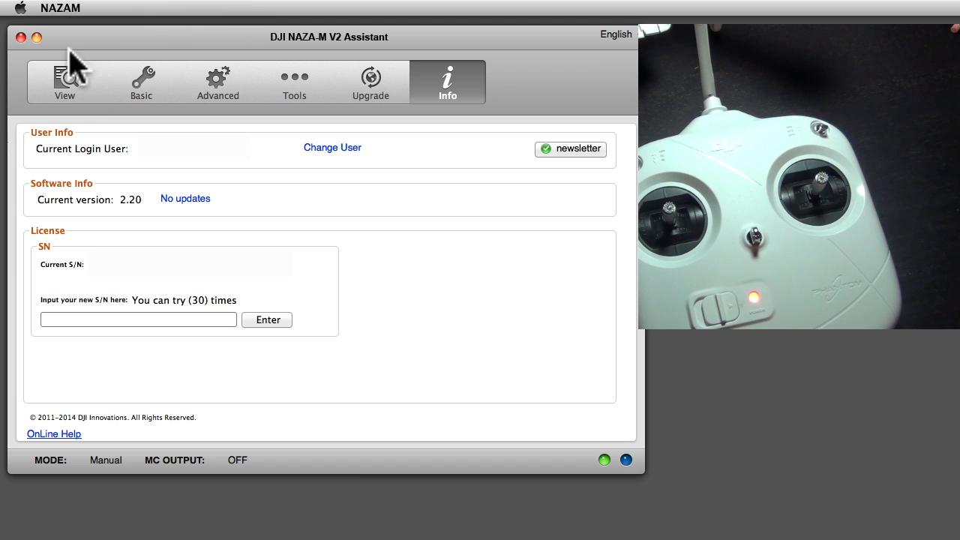
mouse_move(23, 48)
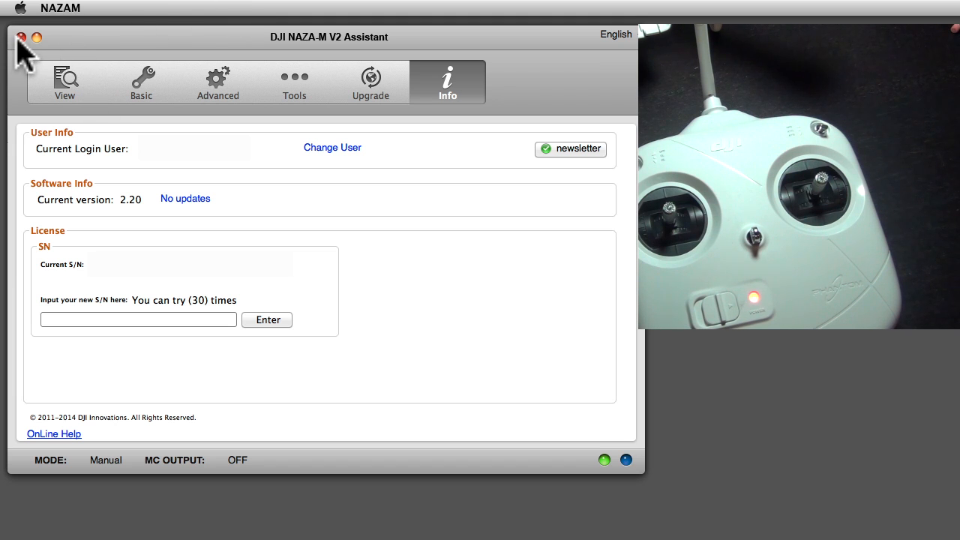
mouse_move(141, 82)
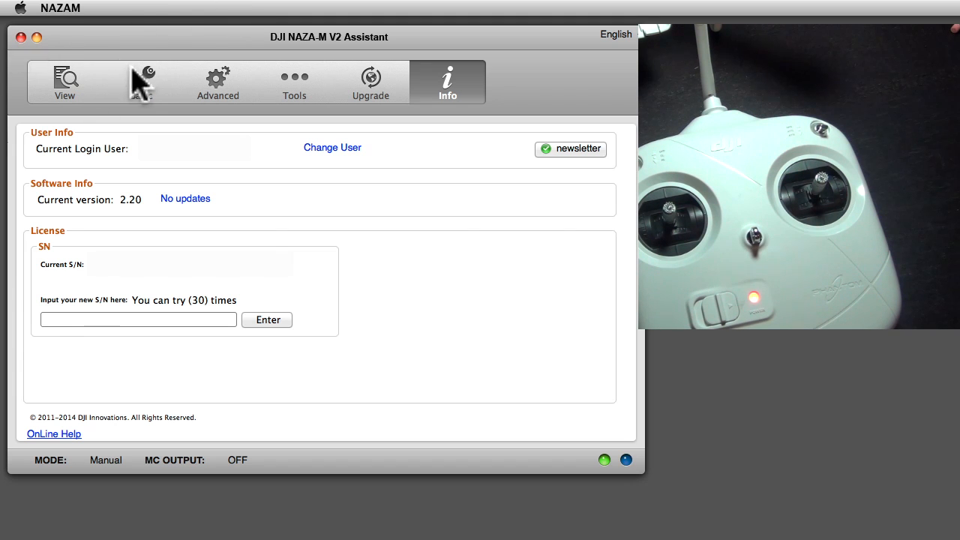
Limit the maximum flight height to 500 m, keeping the 1000 m maximum radius
left_click(218, 83)
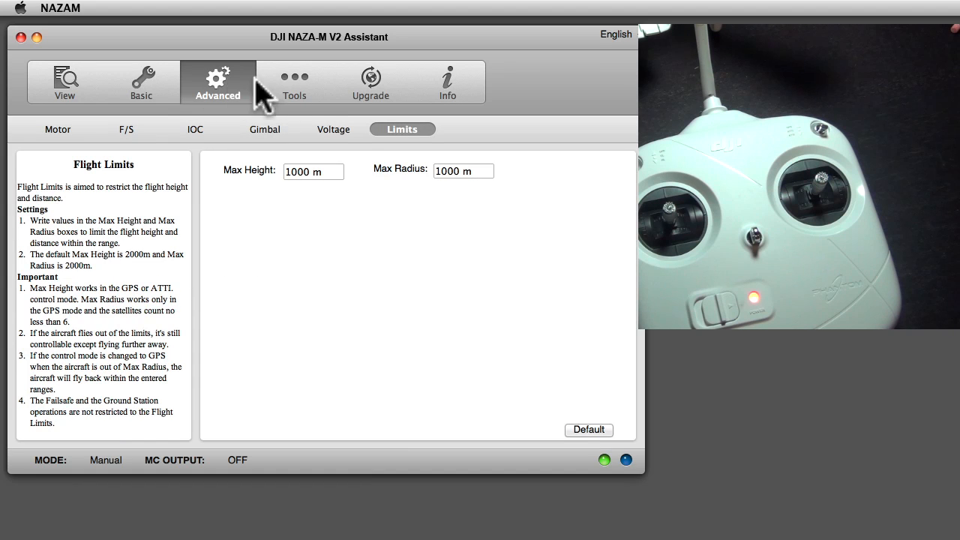
left_click(312, 171)
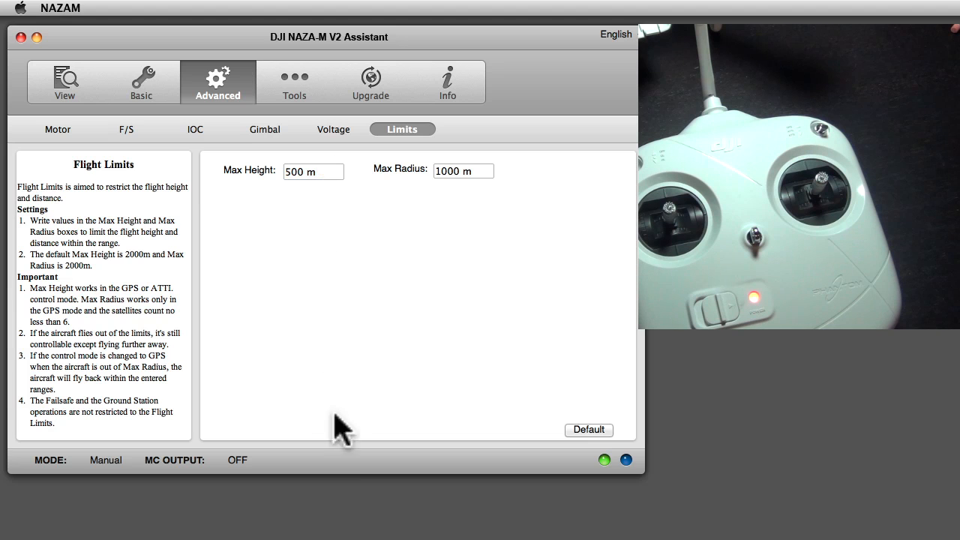
mouse_move(628, 463)
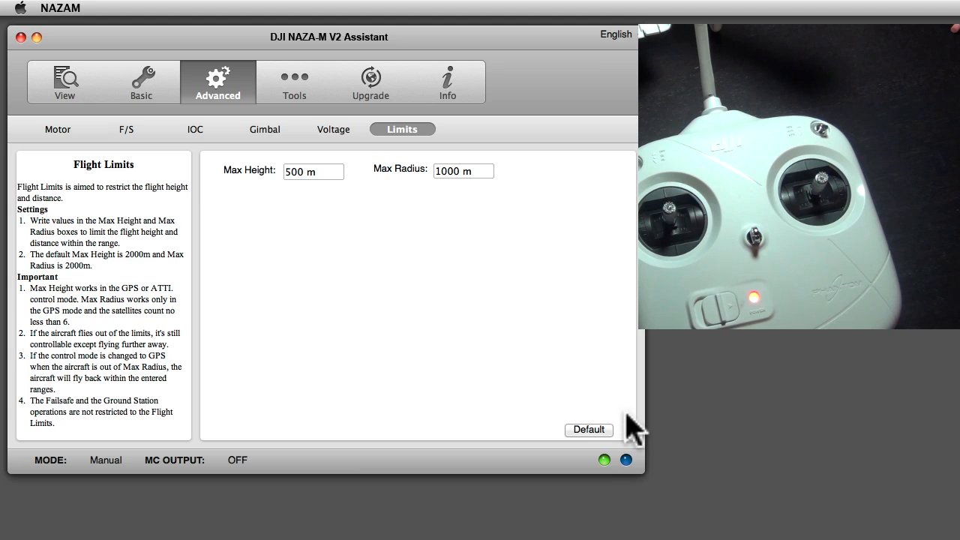
Show the View summary of all current controller settings and channel readings
left_click(65, 81)
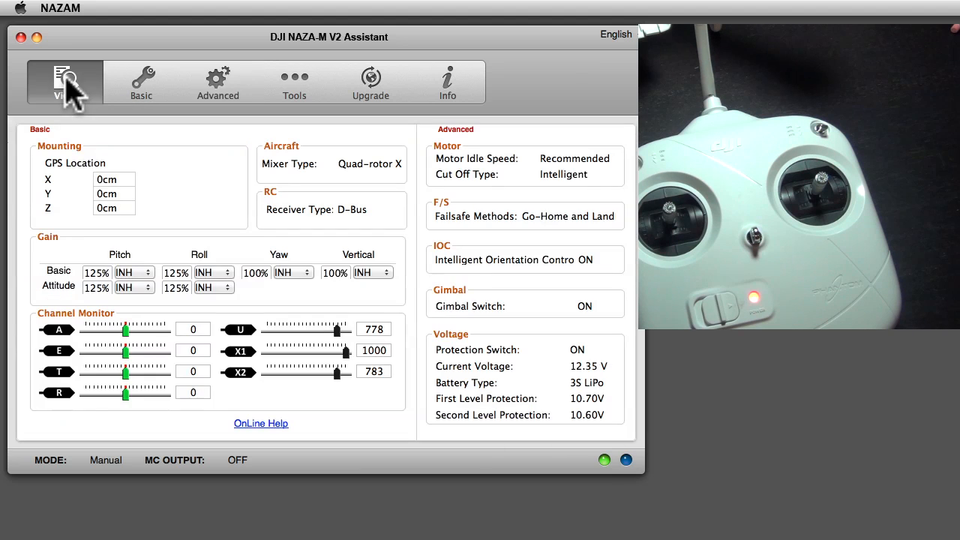
mouse_move(645, 341)
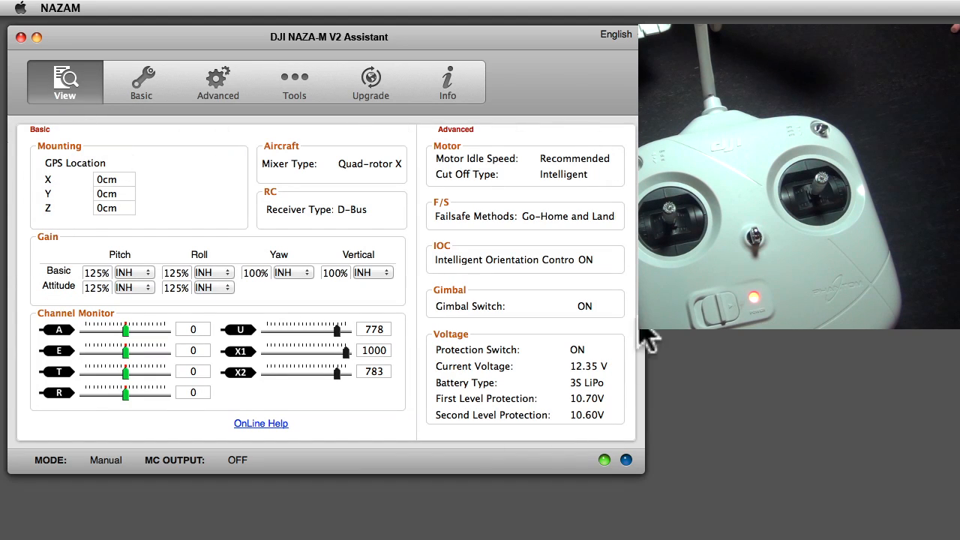
mouse_move(127, 432)
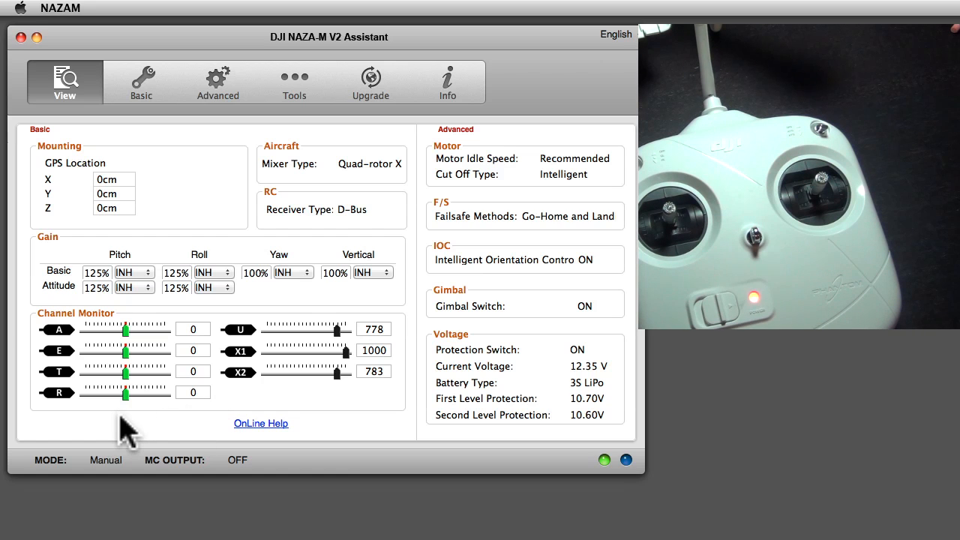
mouse_move(29, 57)
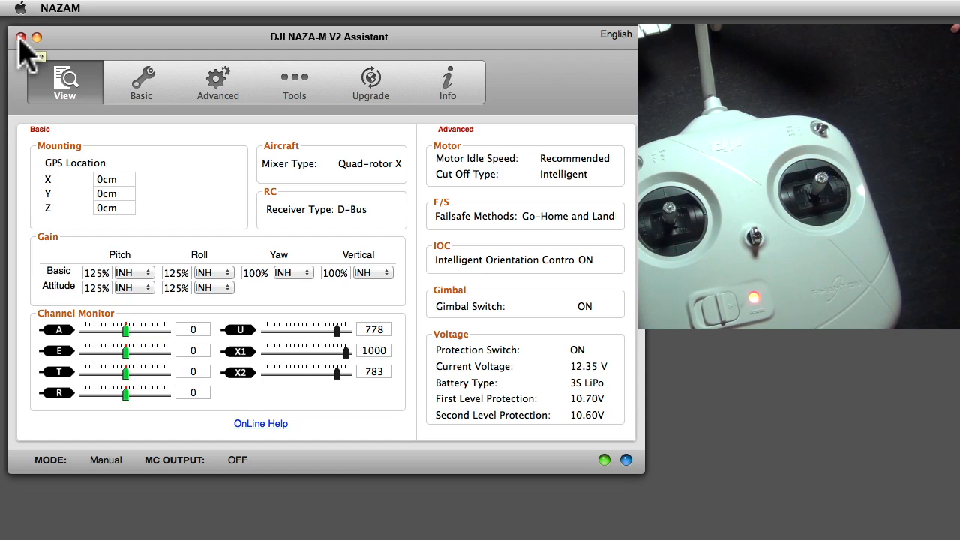